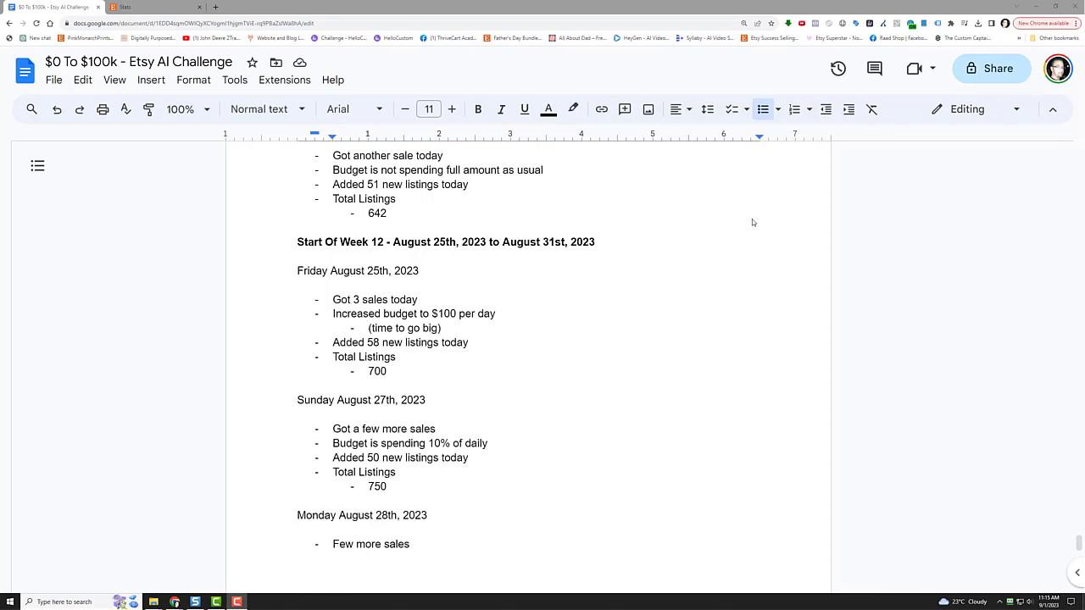
mouse_move(576, 352)
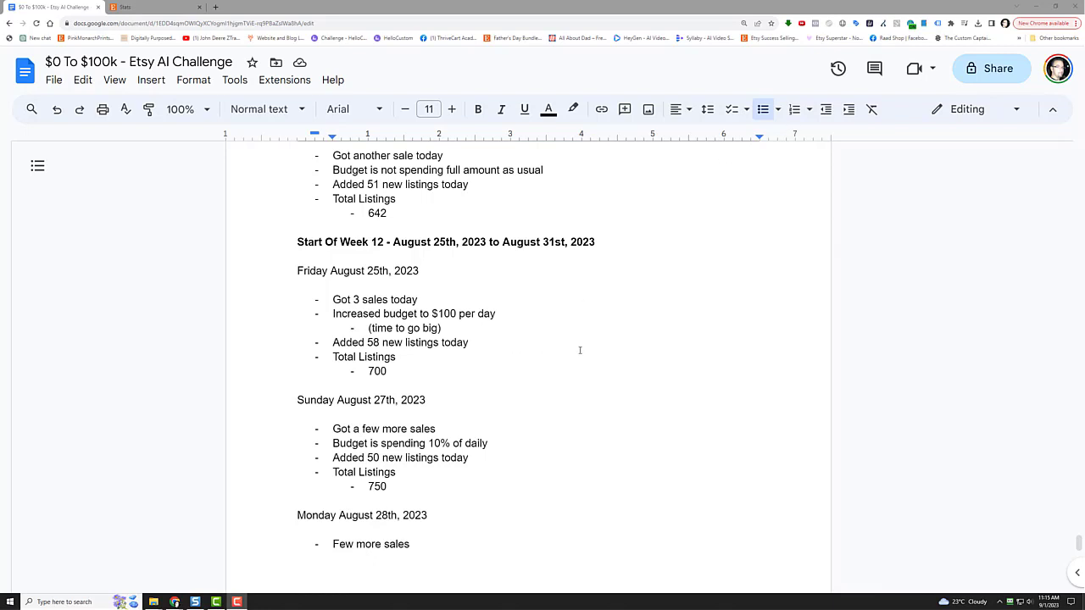
mouse_move(554, 352)
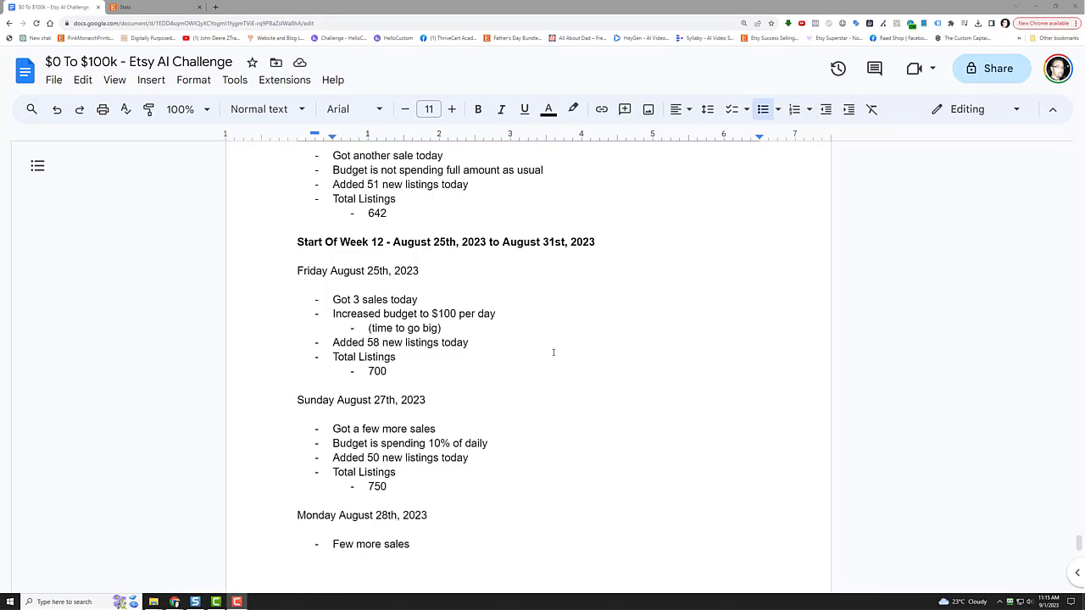
mouse_move(596, 346)
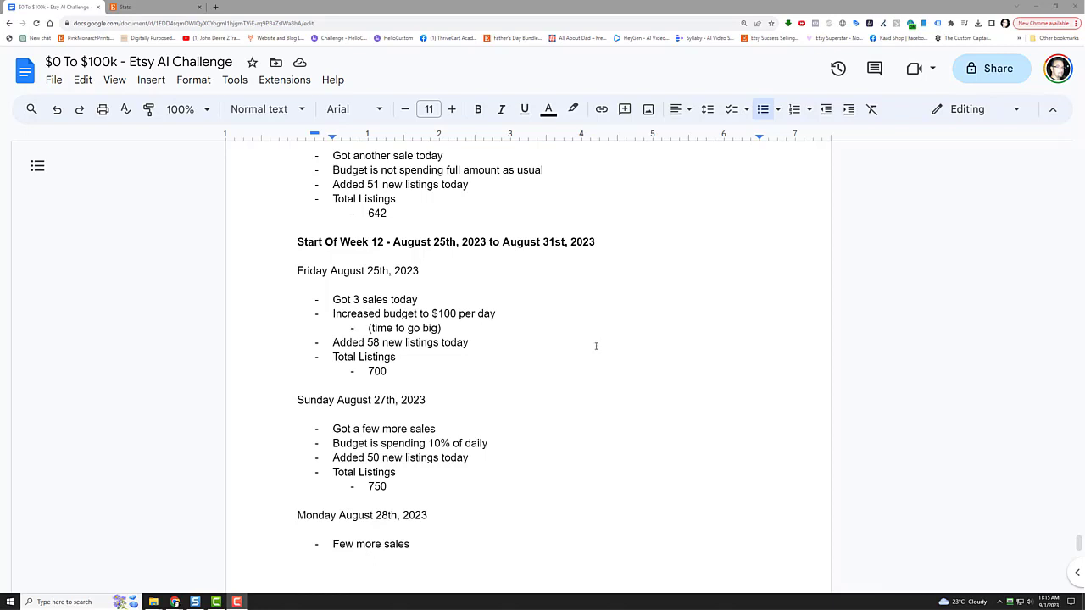
Step: Scroll through the stats, picking out the 800 and 860 total listings figures and the milestone entry
left_click(469, 343)
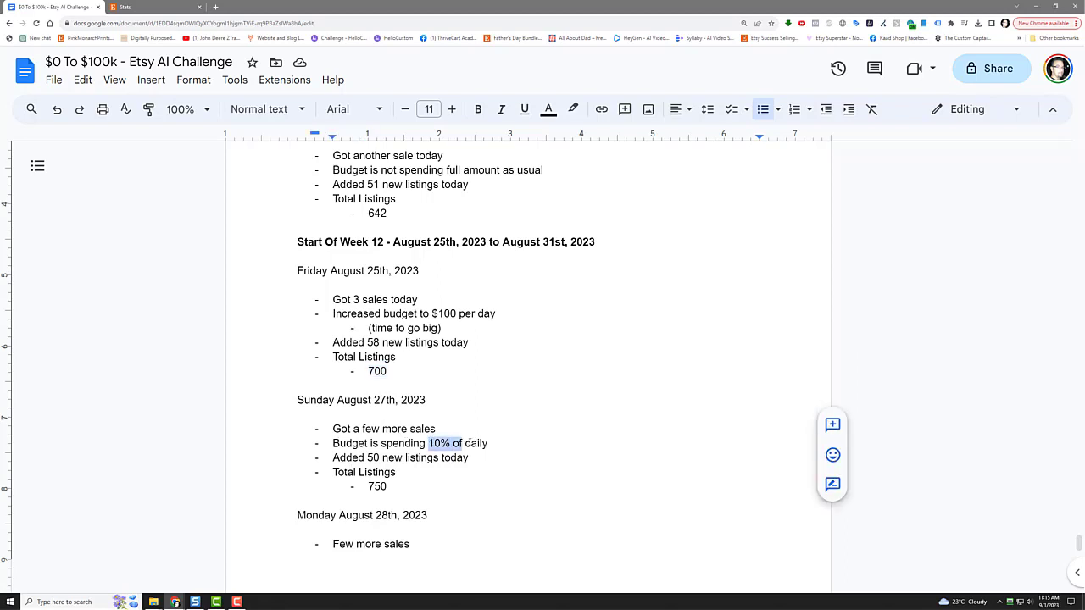
scroll("down", 3)
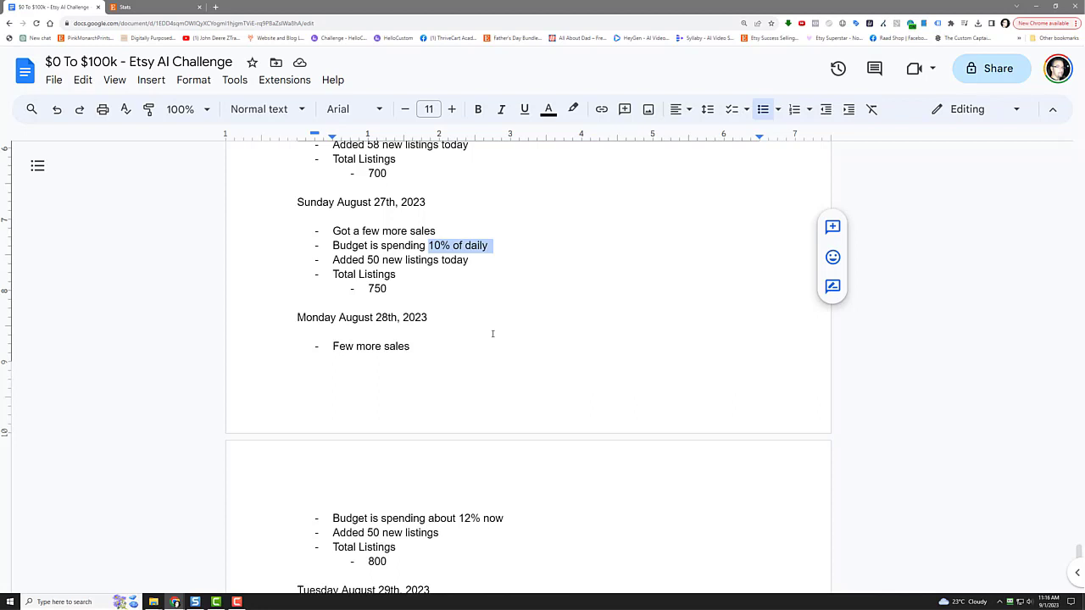
mouse_move(409, 286)
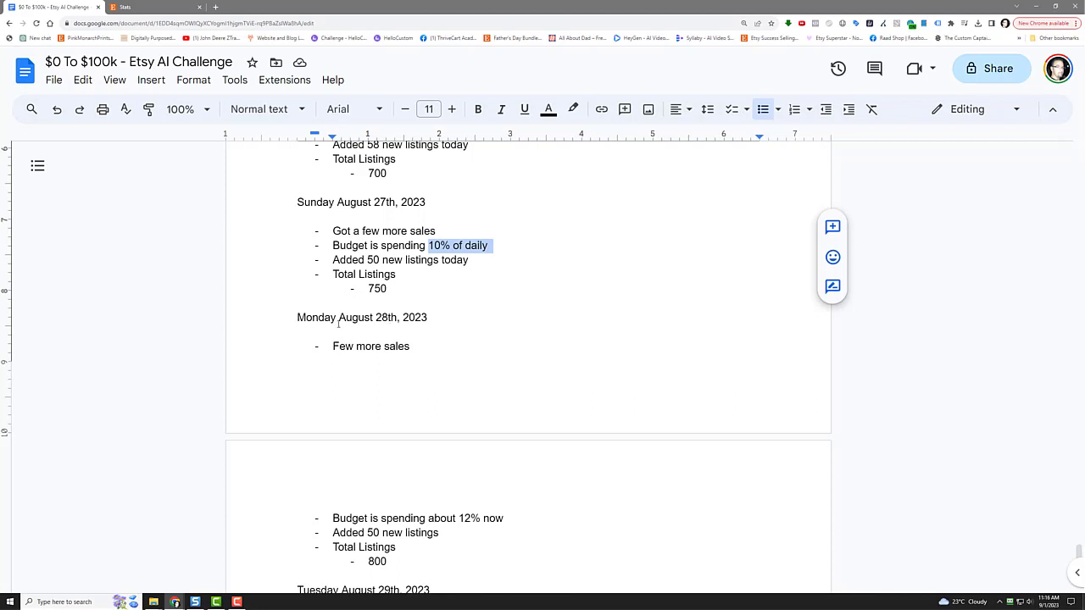
scroll("down", 3)
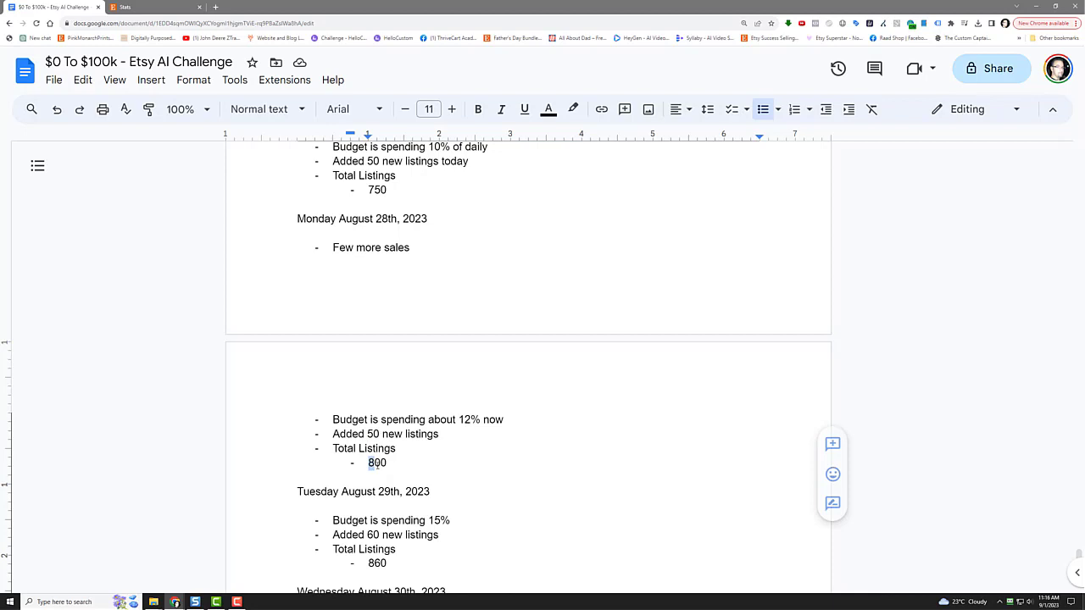
double_click(378, 463)
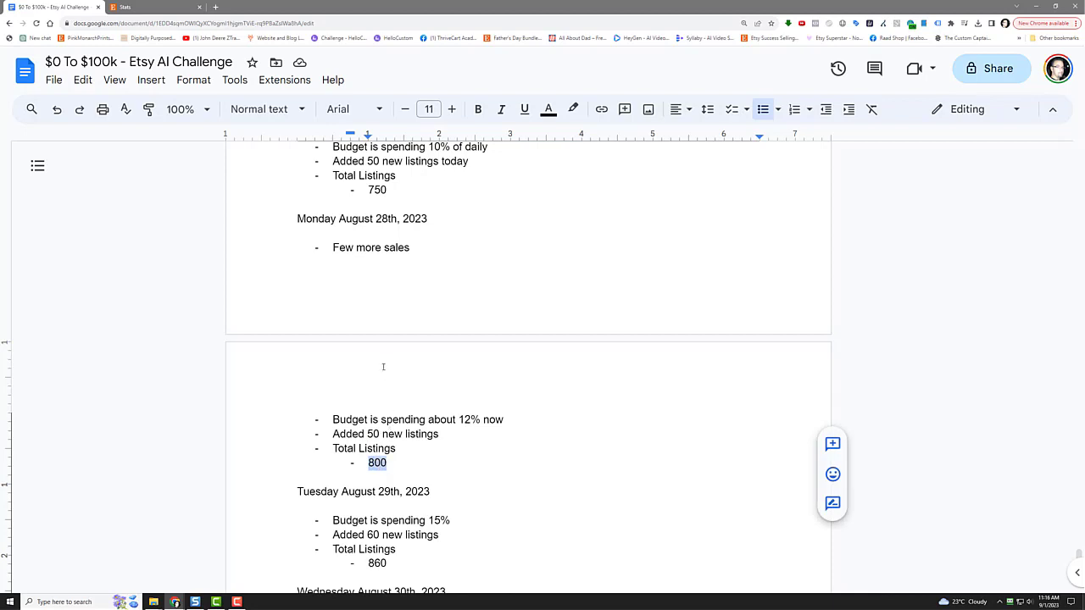
scroll("down", 3)
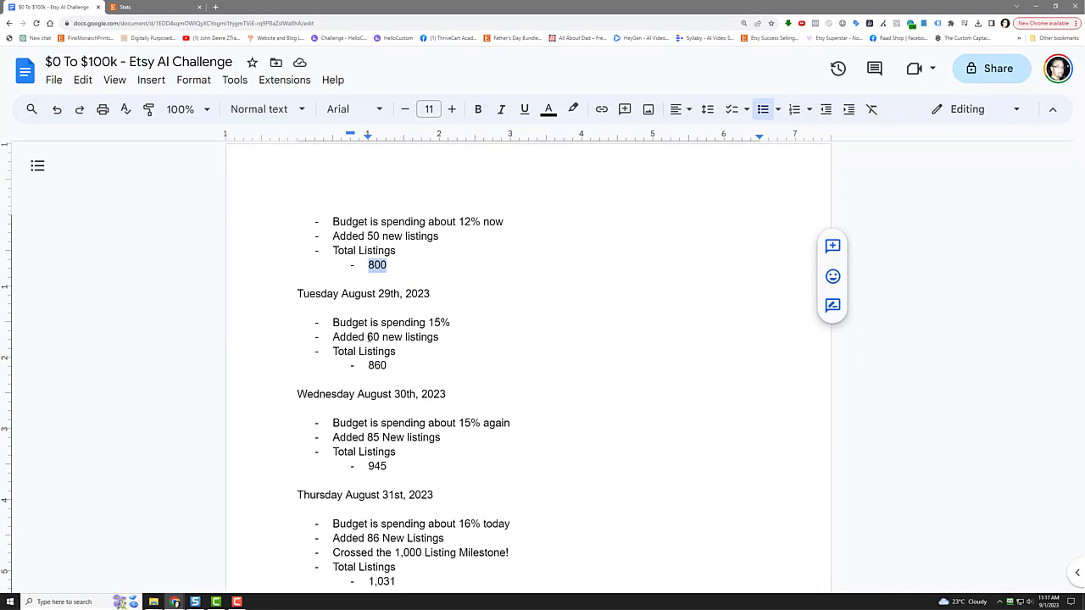
double_click(376, 365)
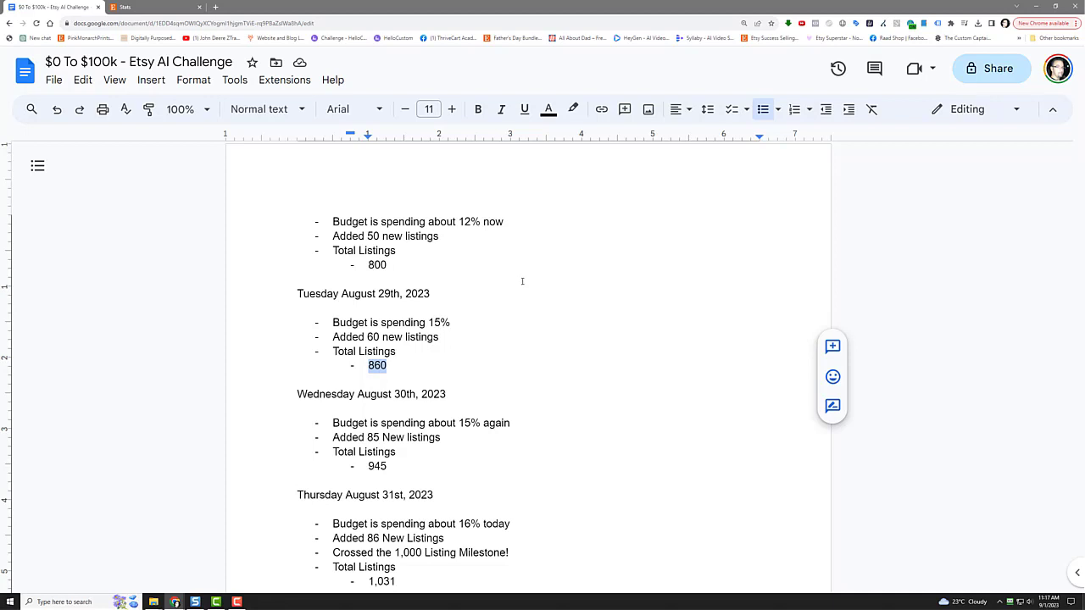
scroll("down", 3)
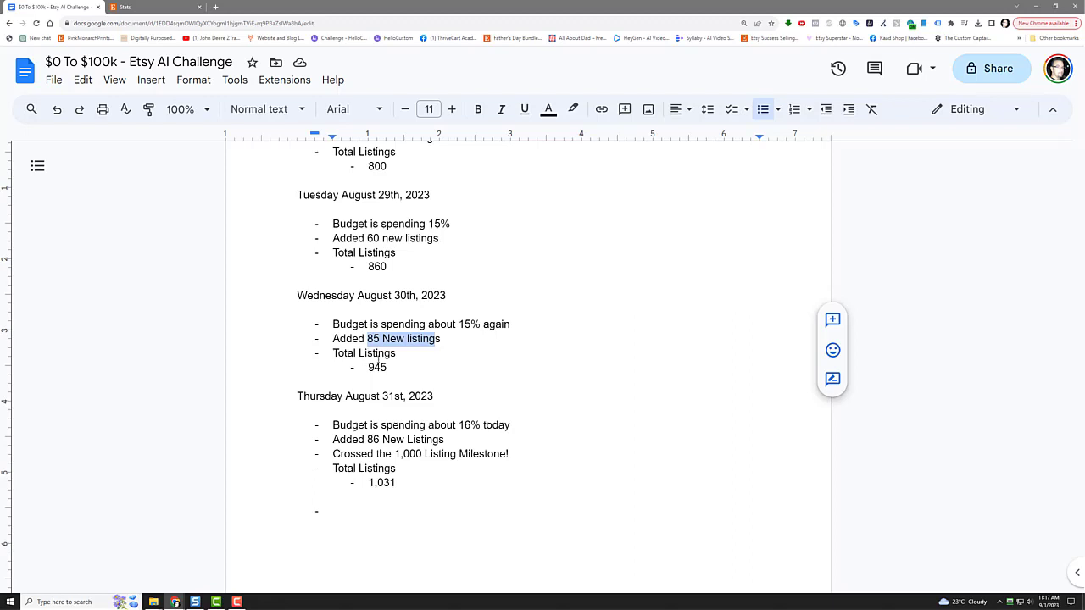
double_click(376, 367)
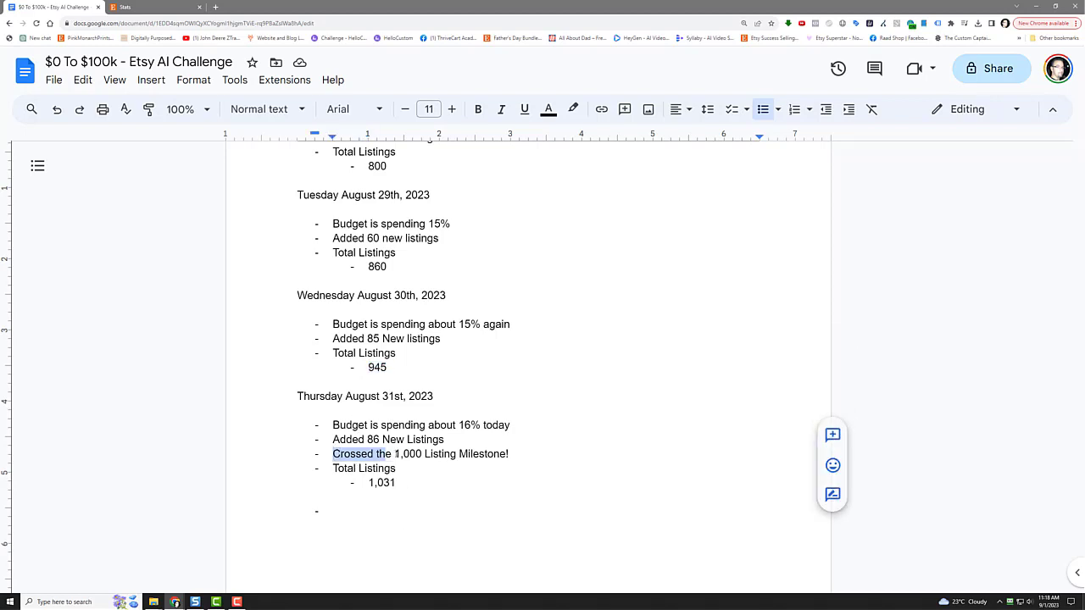
scroll("down", 3)
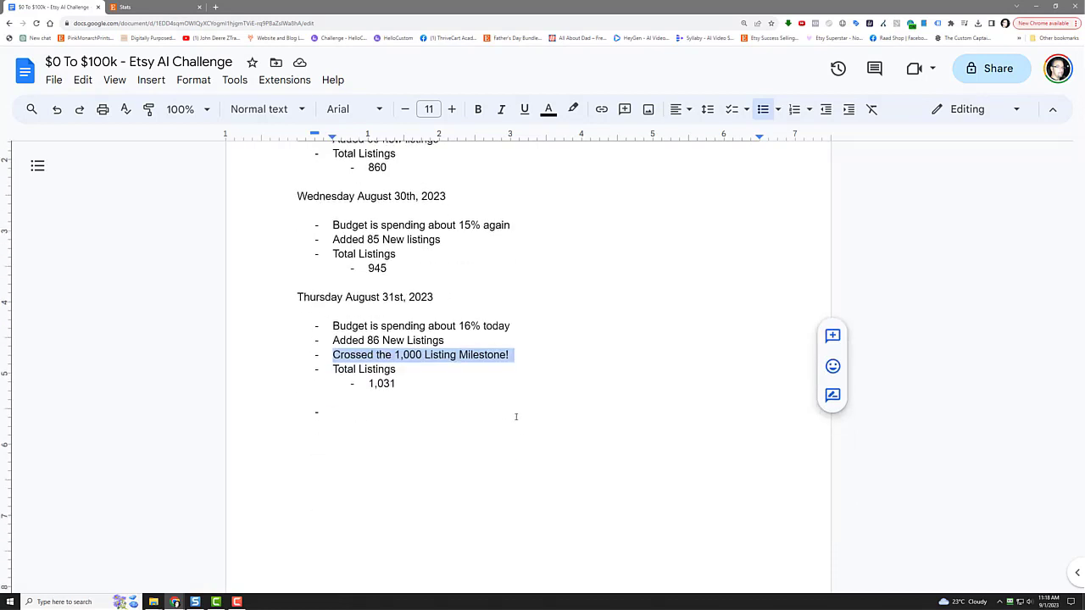
mouse_move(503, 424)
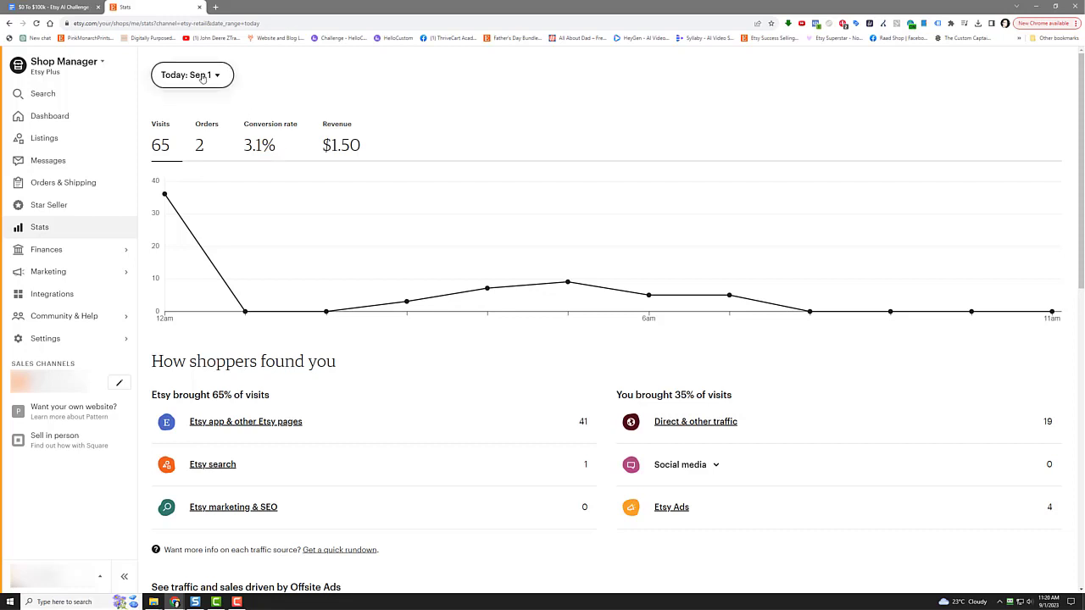
Step: Set and apply a custom stats date range of August 25 to August 31, 2023
left_click(192, 75)
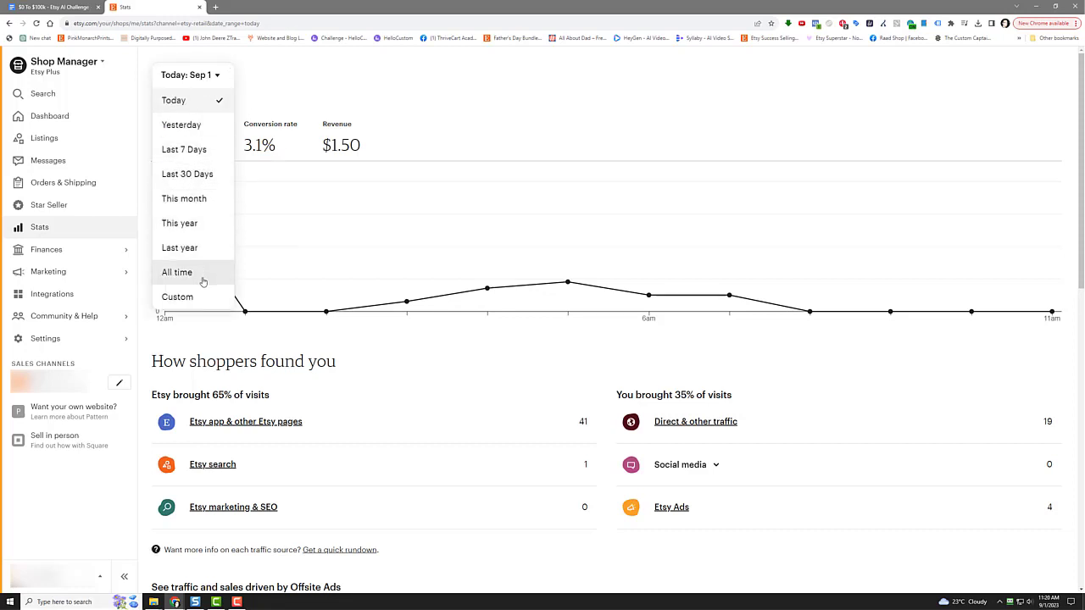
left_click(178, 297)
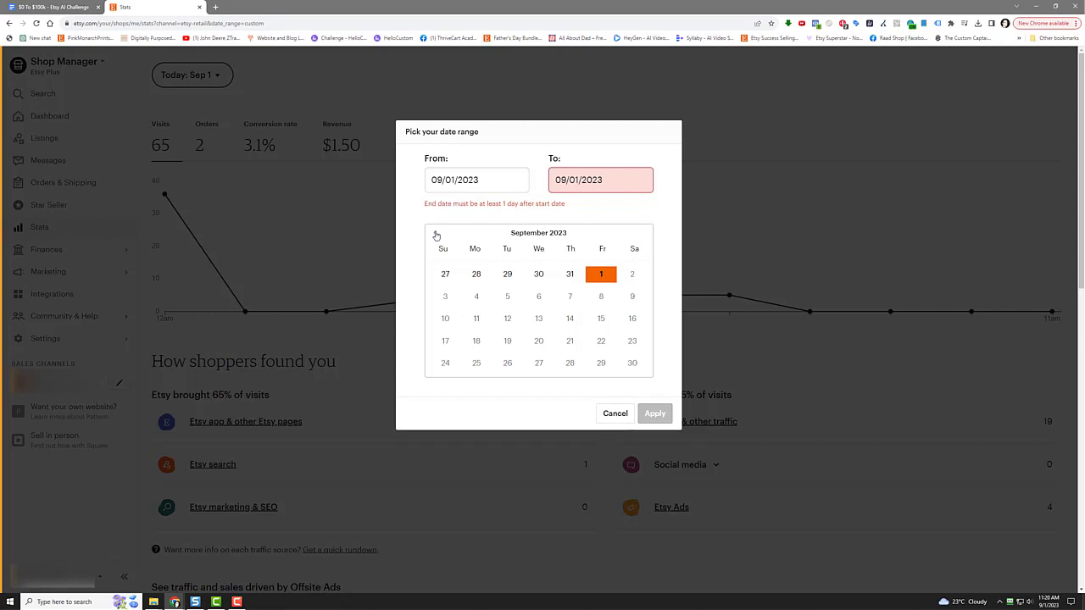
left_click(435, 234)
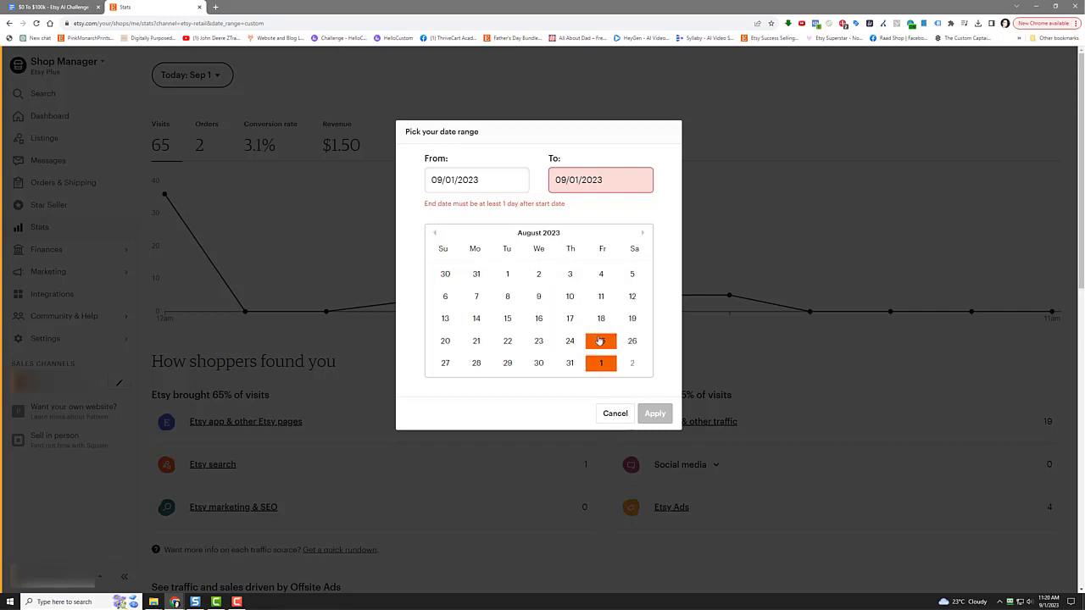
left_click(601, 341)
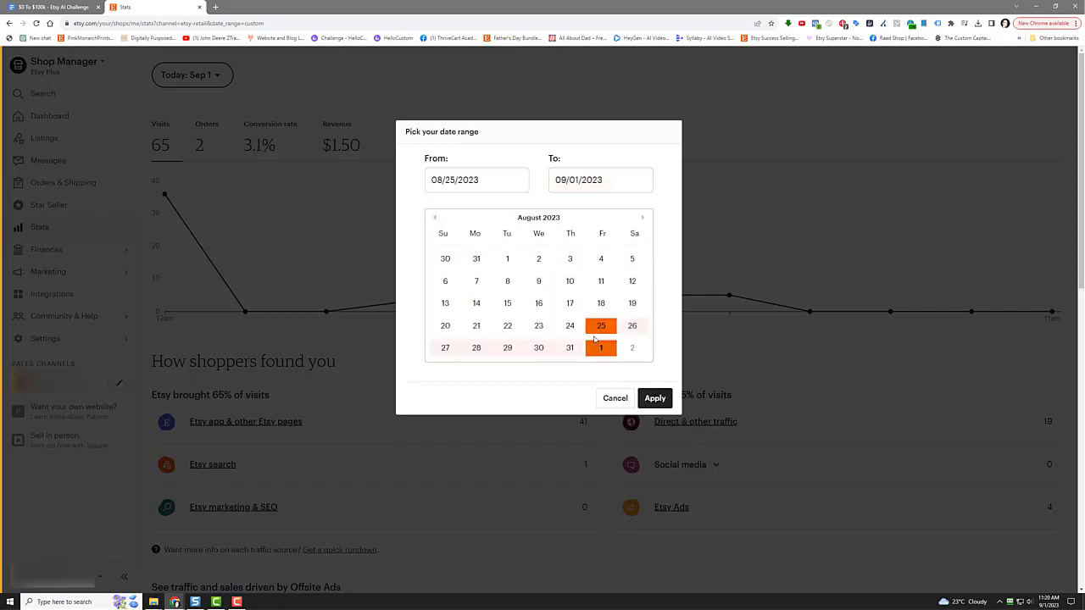
left_click(569, 347)
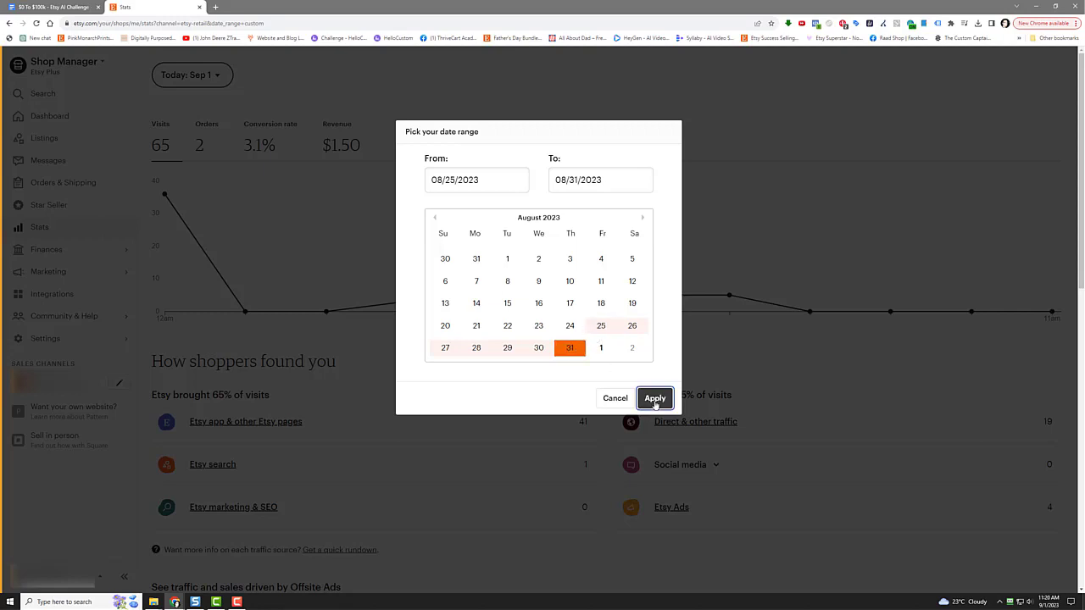
left_click(654, 398)
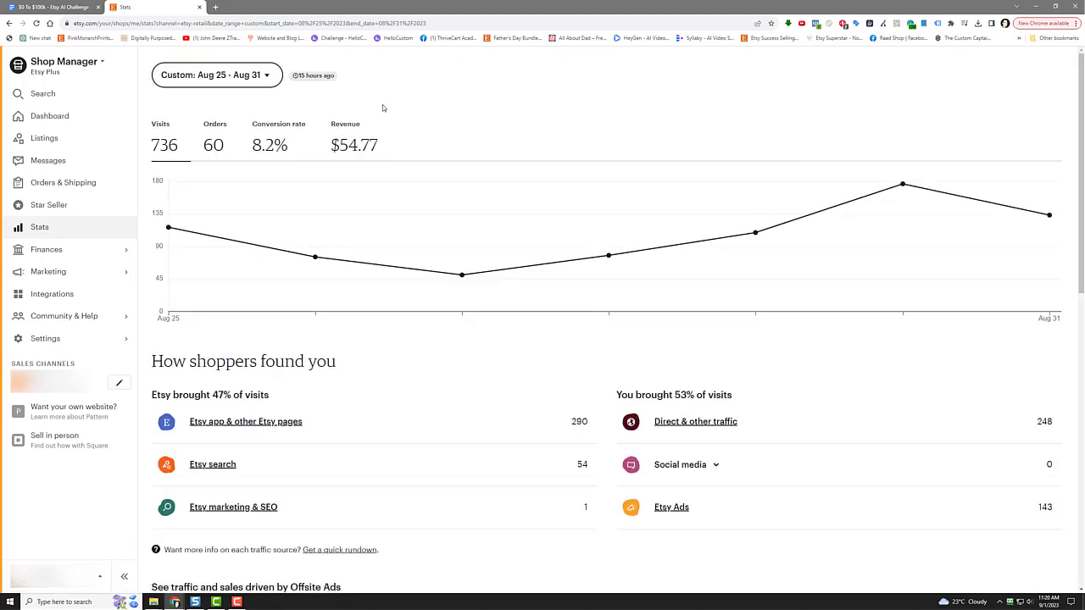
mouse_move(288, 142)
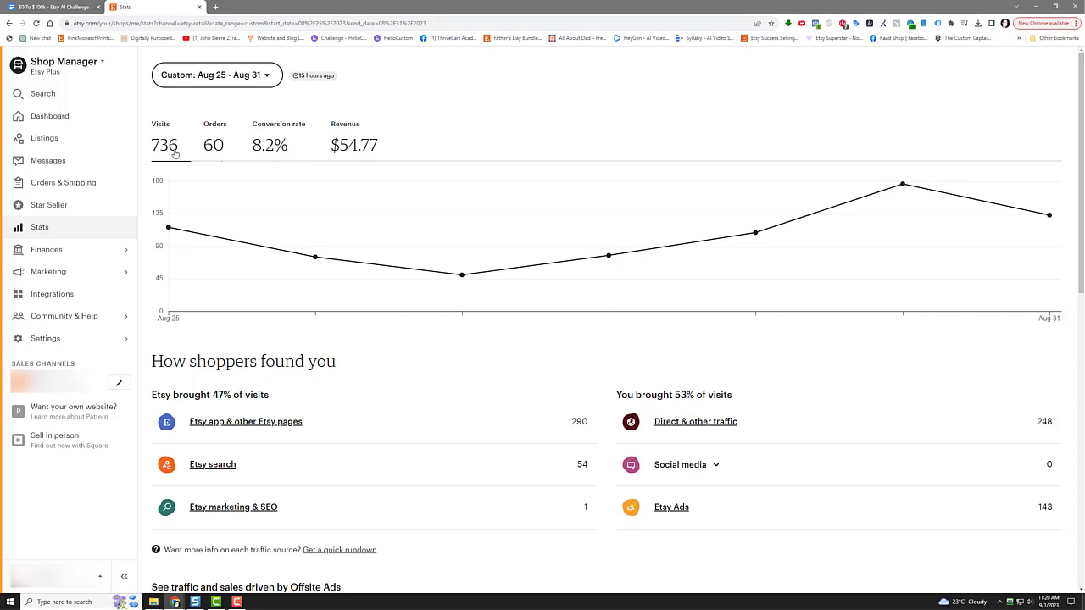
mouse_move(354, 145)
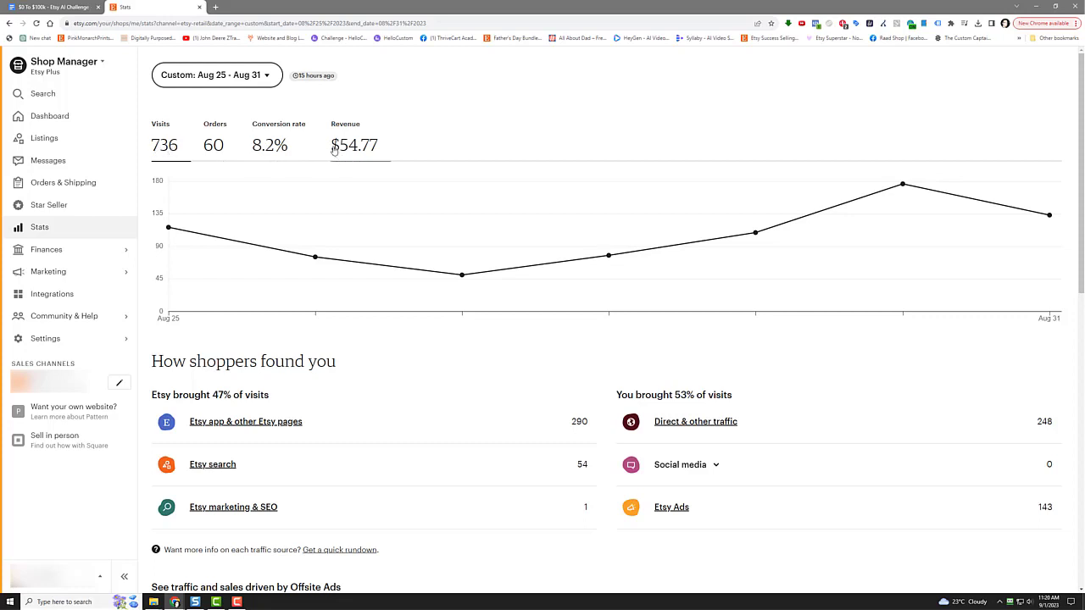
mouse_move(405, 139)
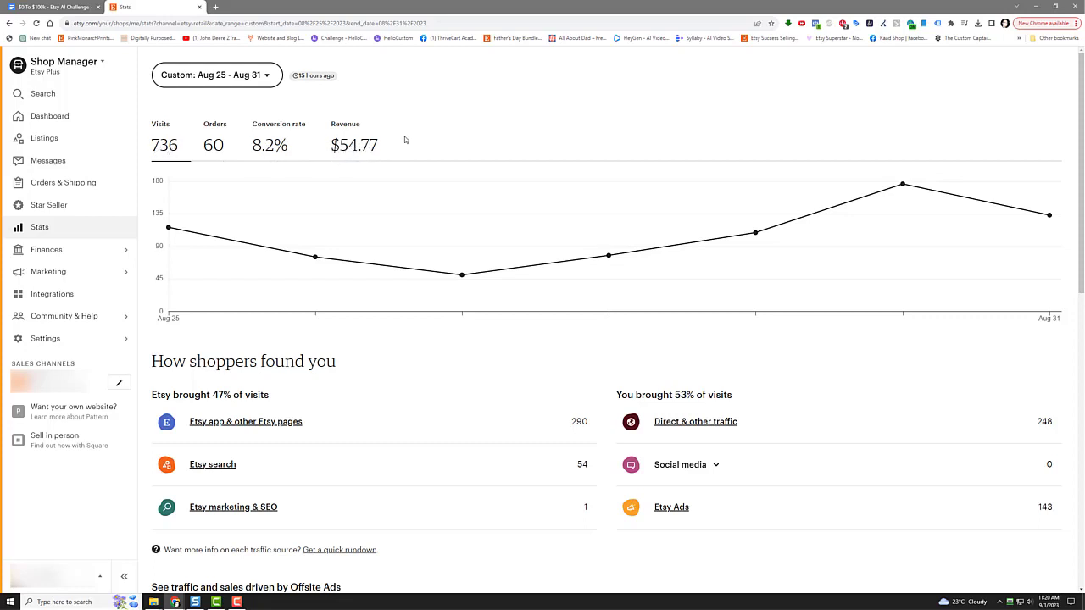
mouse_move(413, 122)
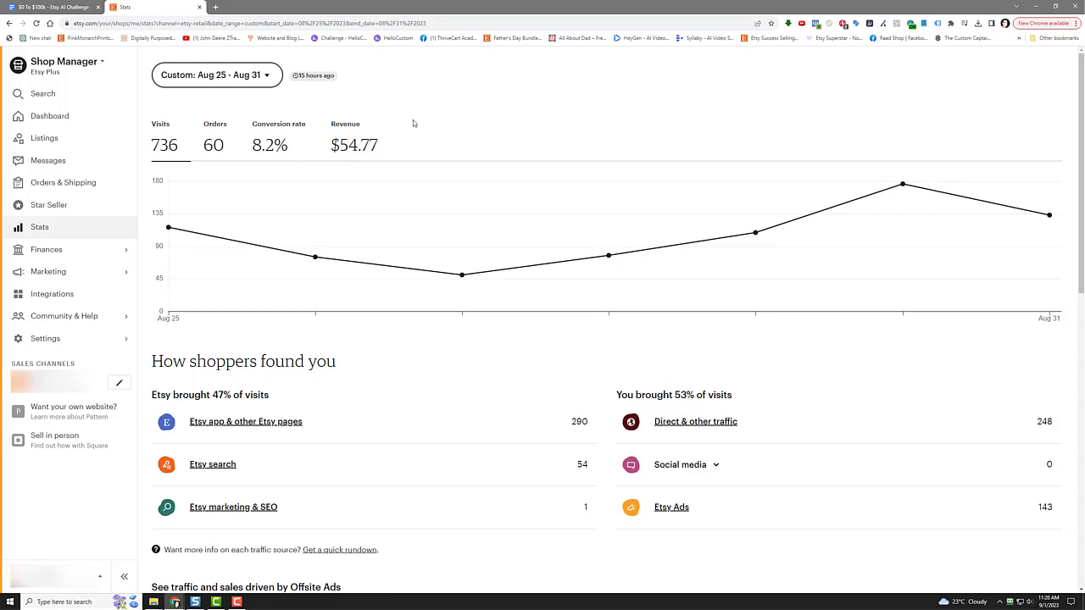
mouse_move(357, 423)
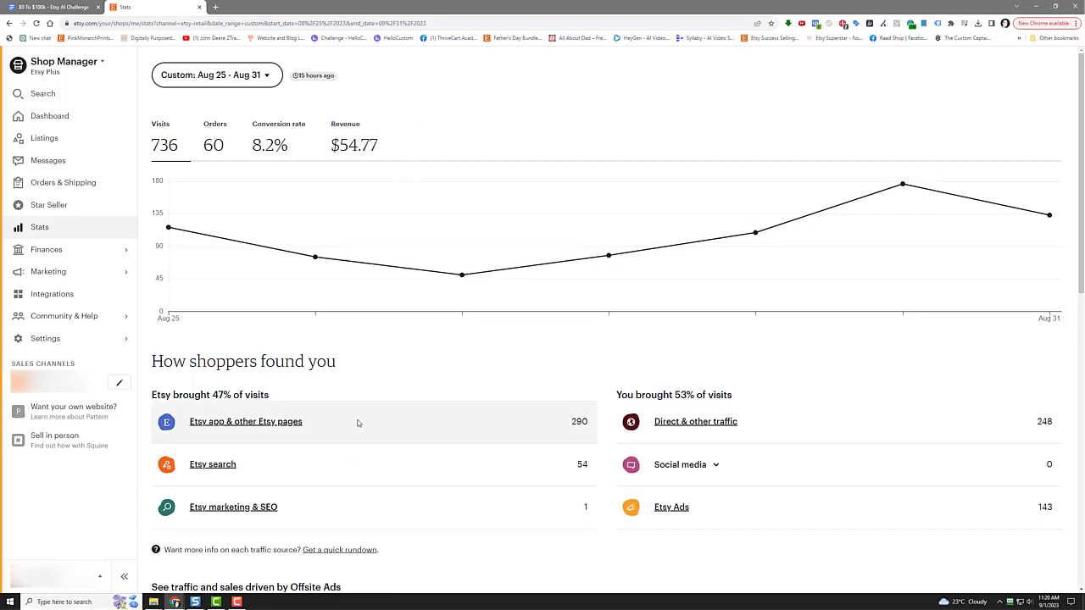
mouse_move(356, 430)
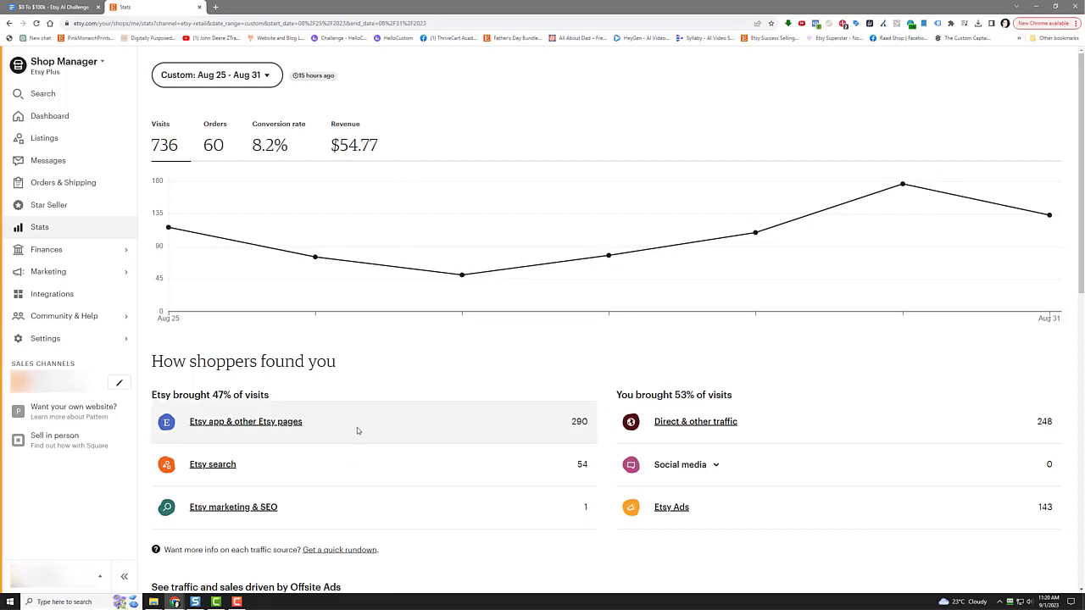
mouse_move(498, 414)
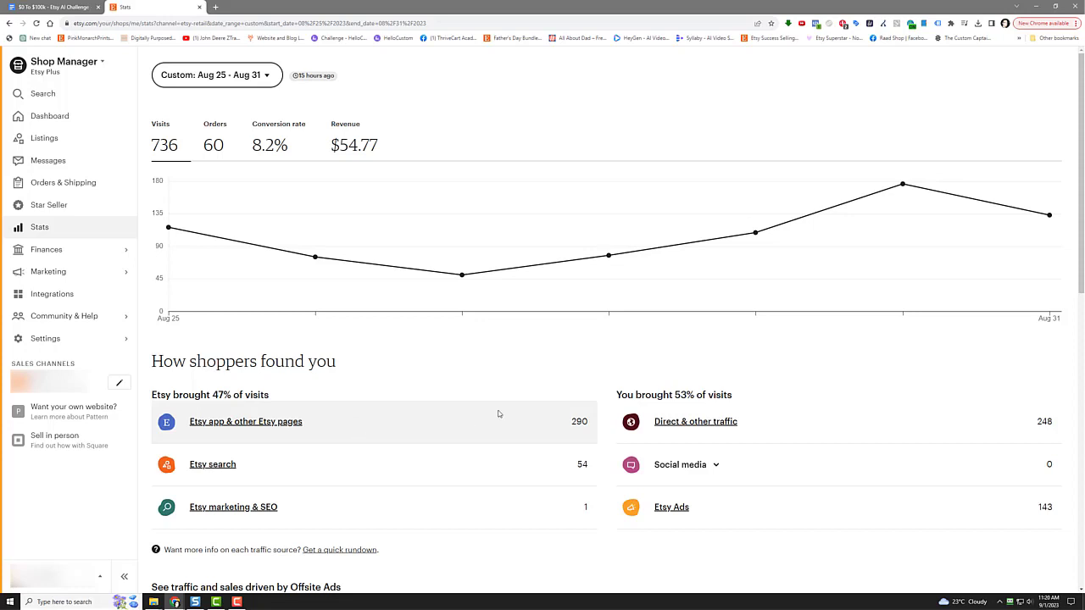
mouse_move(267, 426)
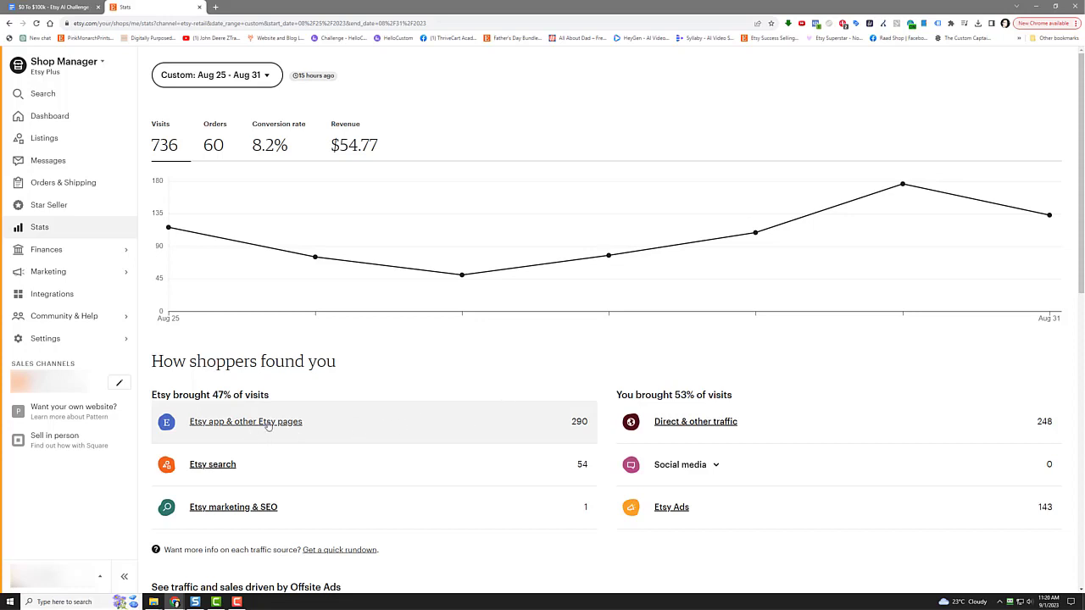
mouse_move(299, 463)
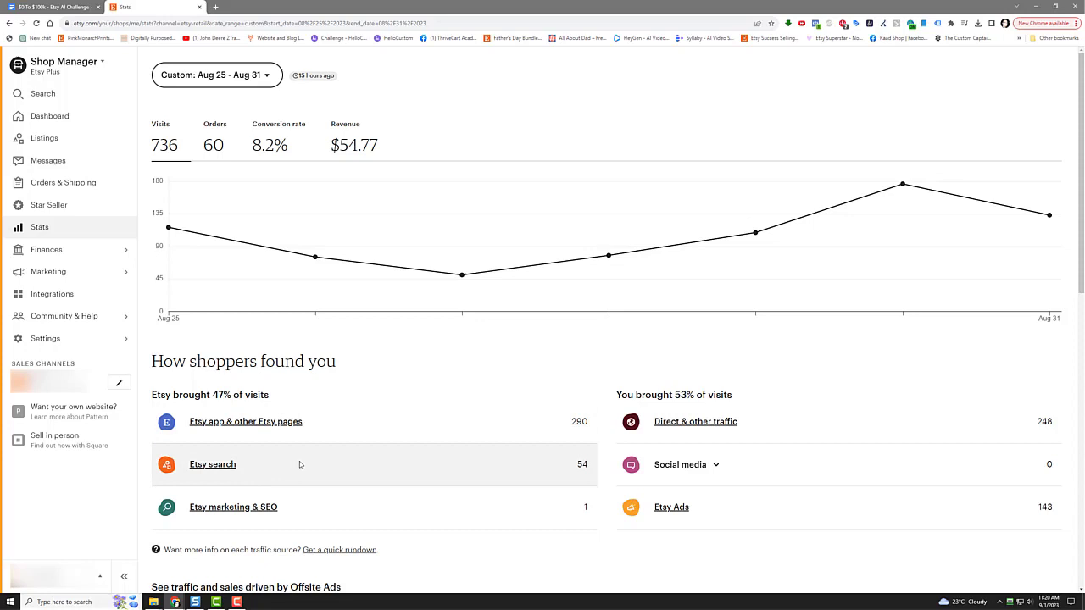
mouse_move(335, 509)
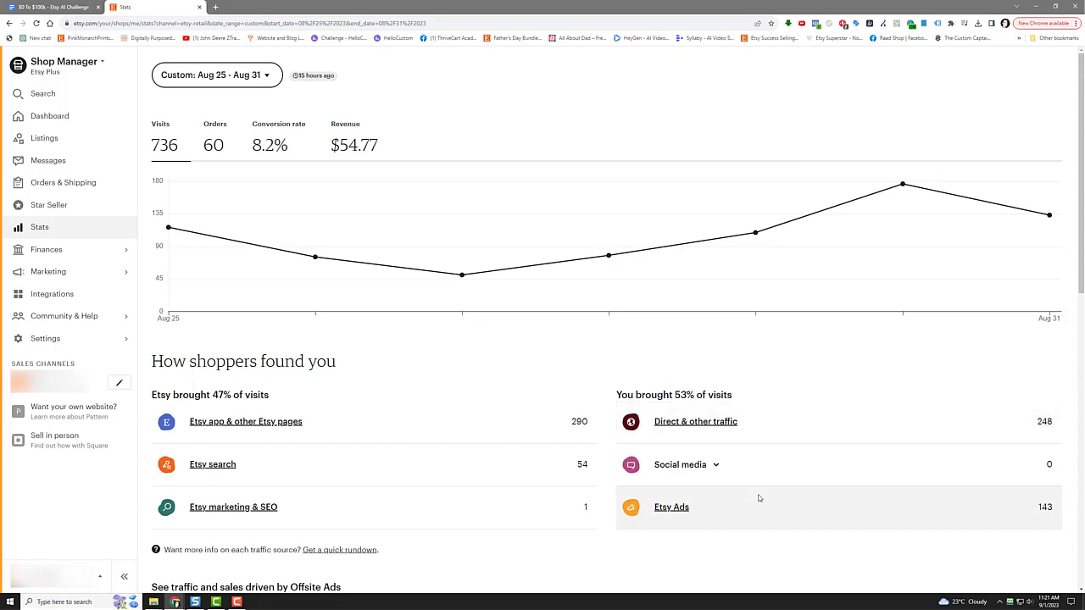
mouse_move(480, 400)
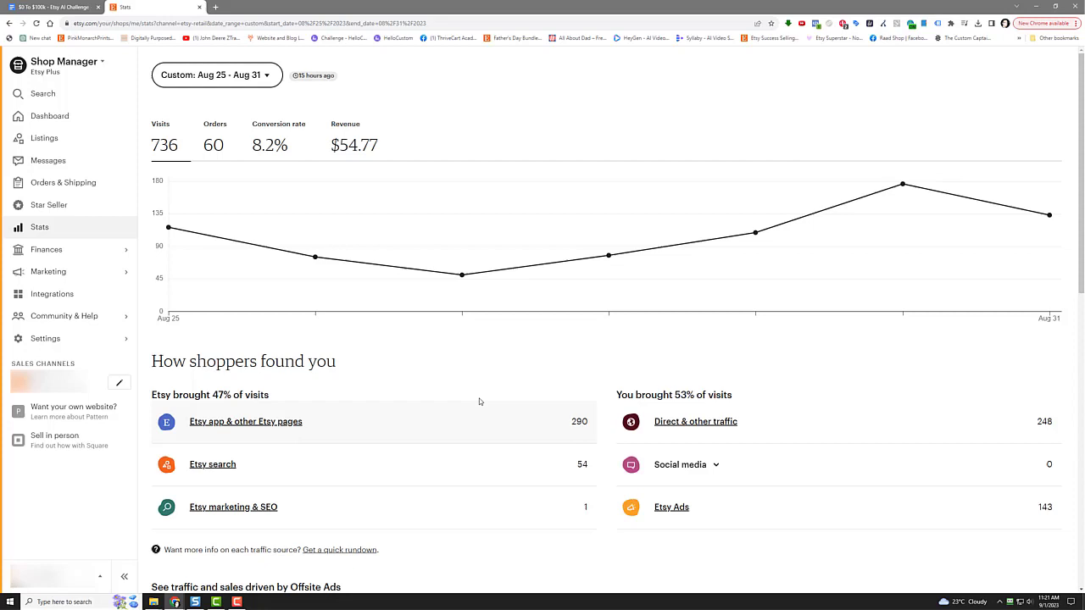
mouse_move(418, 348)
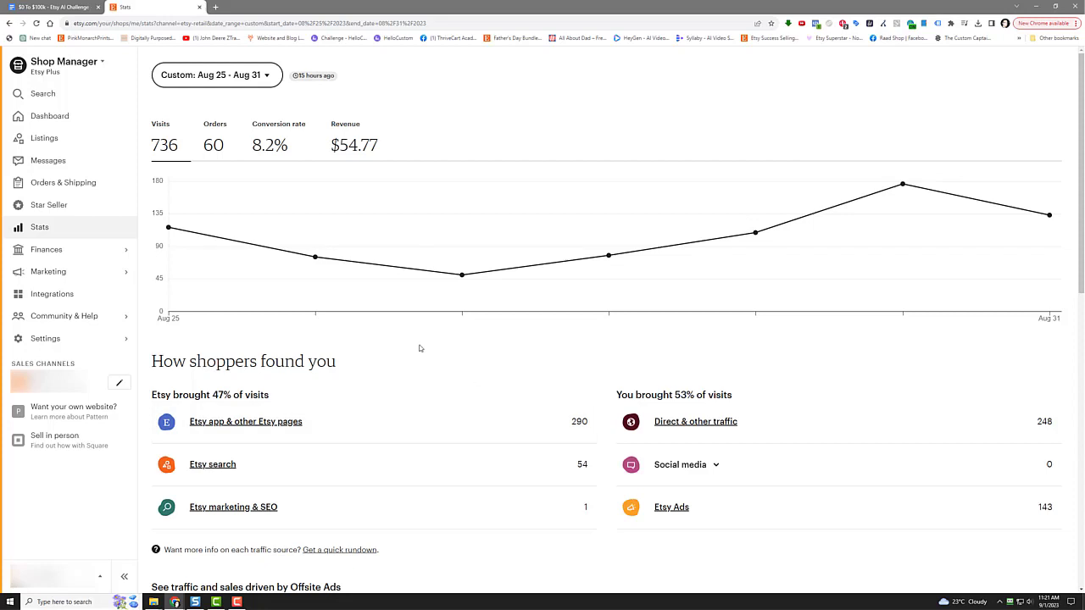
mouse_move(48, 271)
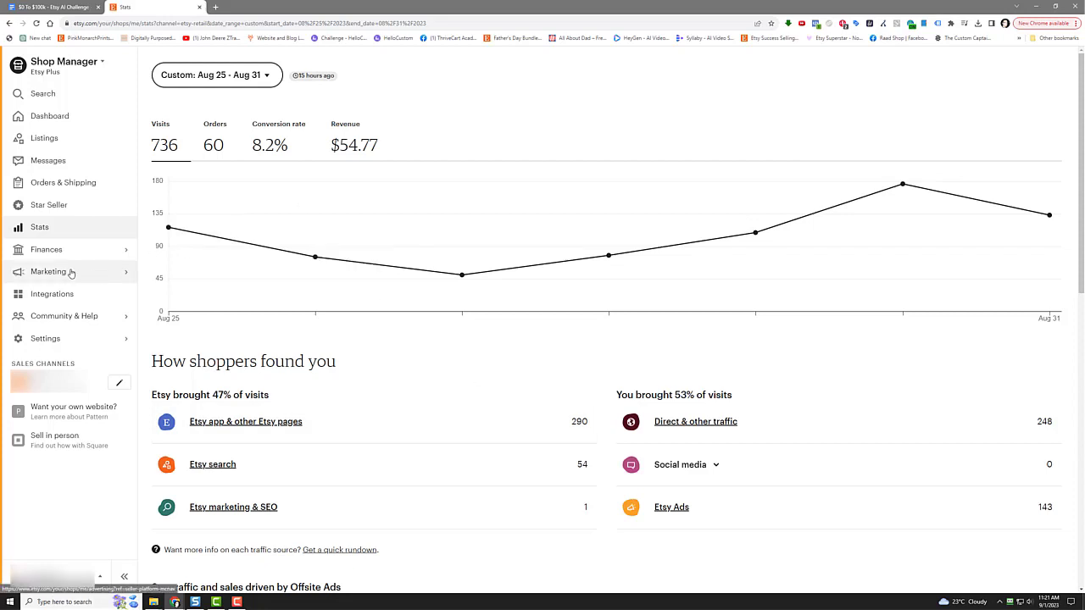
Step: Open the Marketing tools from the sidebar after reviewing the Aug 25–31 traffic stats
left_click(49, 271)
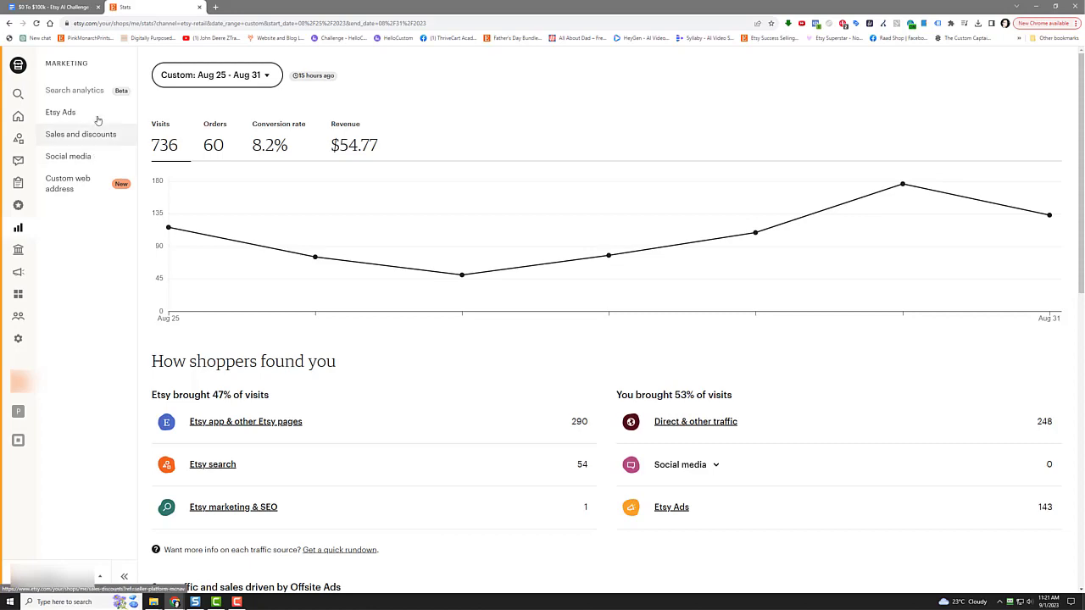
Step: Open Etsy Ads performance and begin entering a custom date range, clearing an invalid entry
left_click(60, 112)
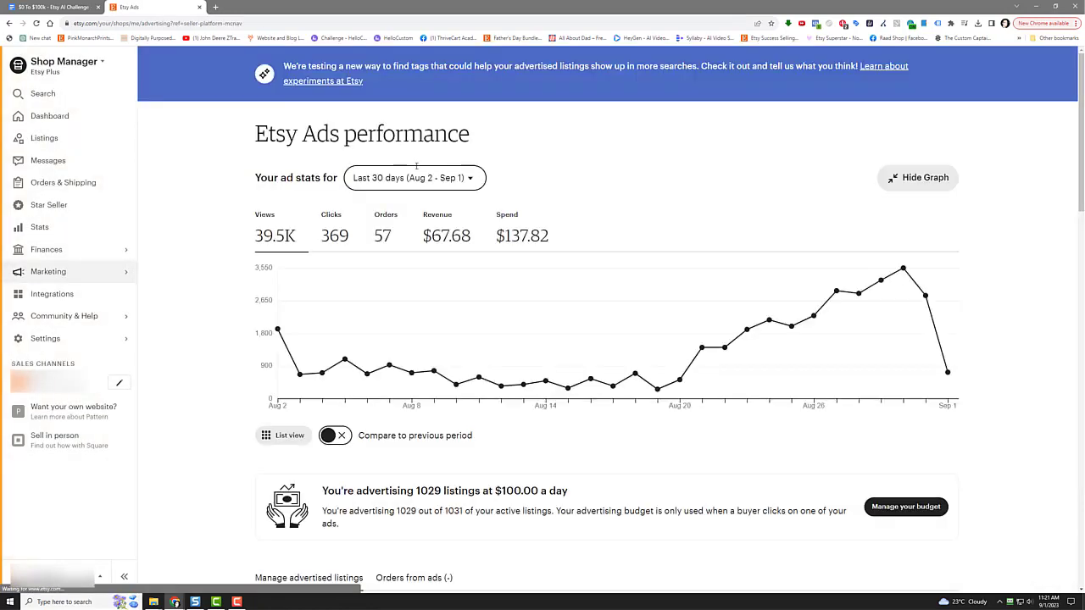
left_click(415, 177)
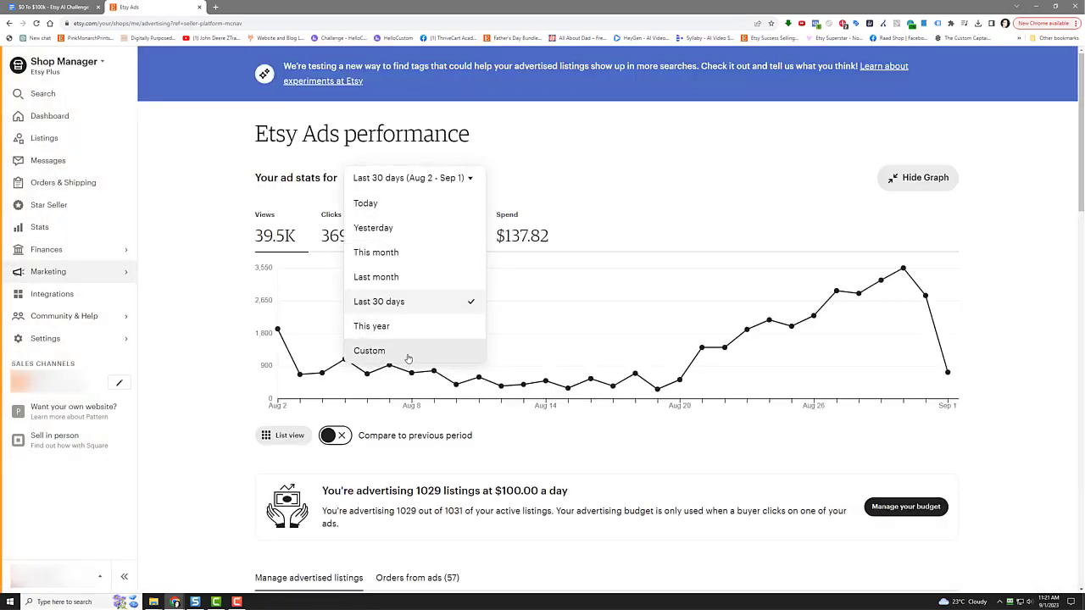
left_click(369, 351)
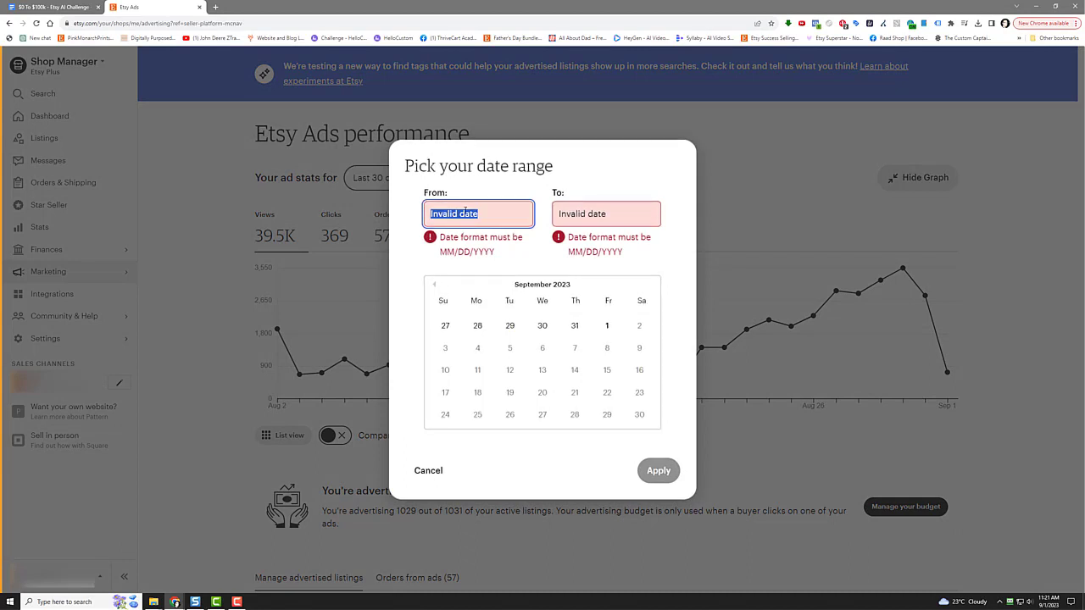
type("0")
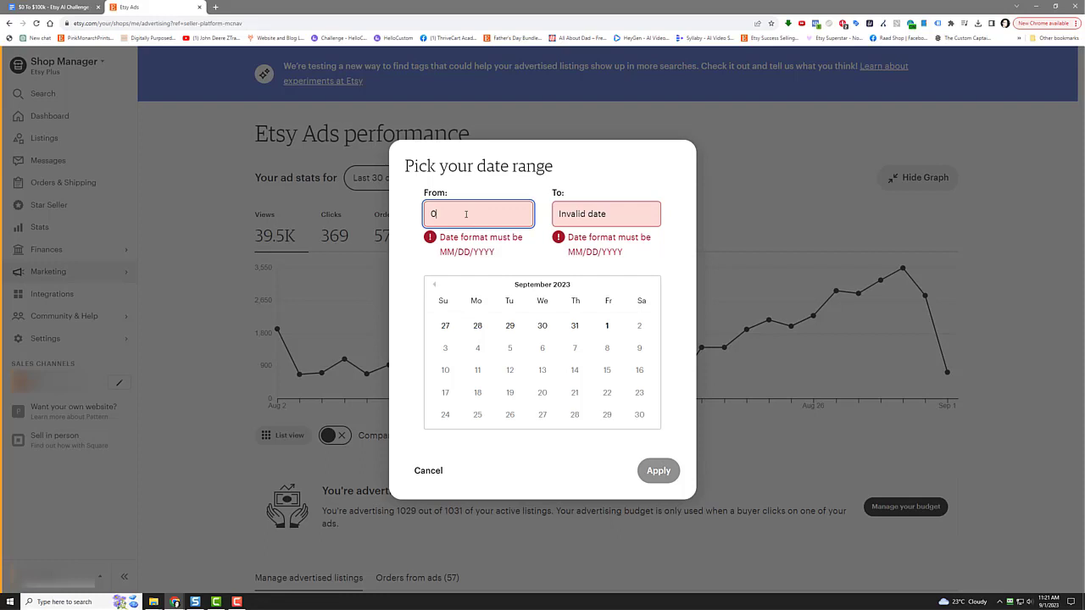
type("8/25/2023")
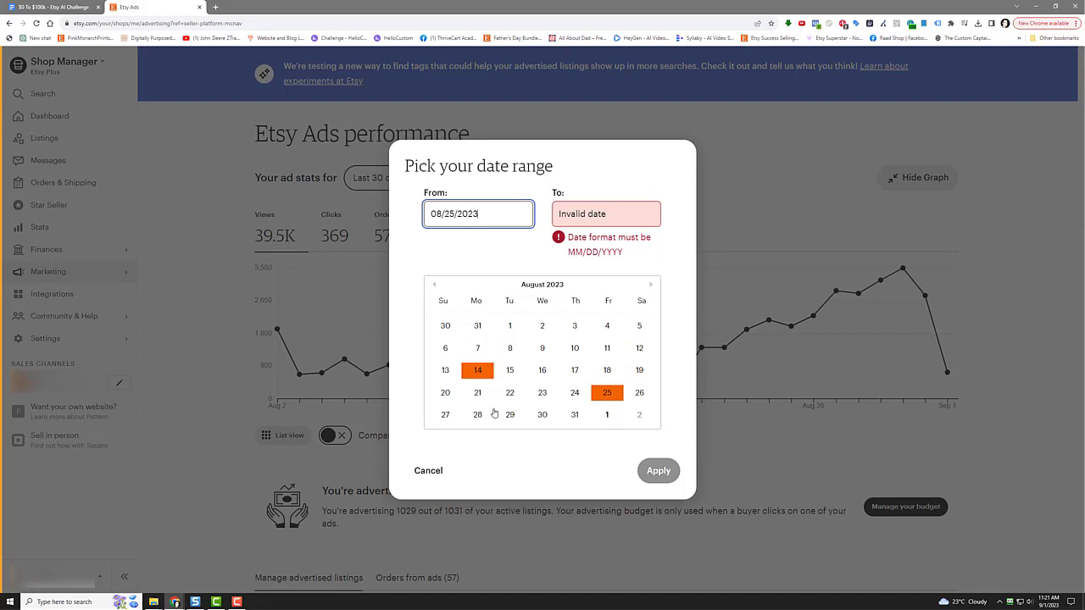
left_click(606, 214)
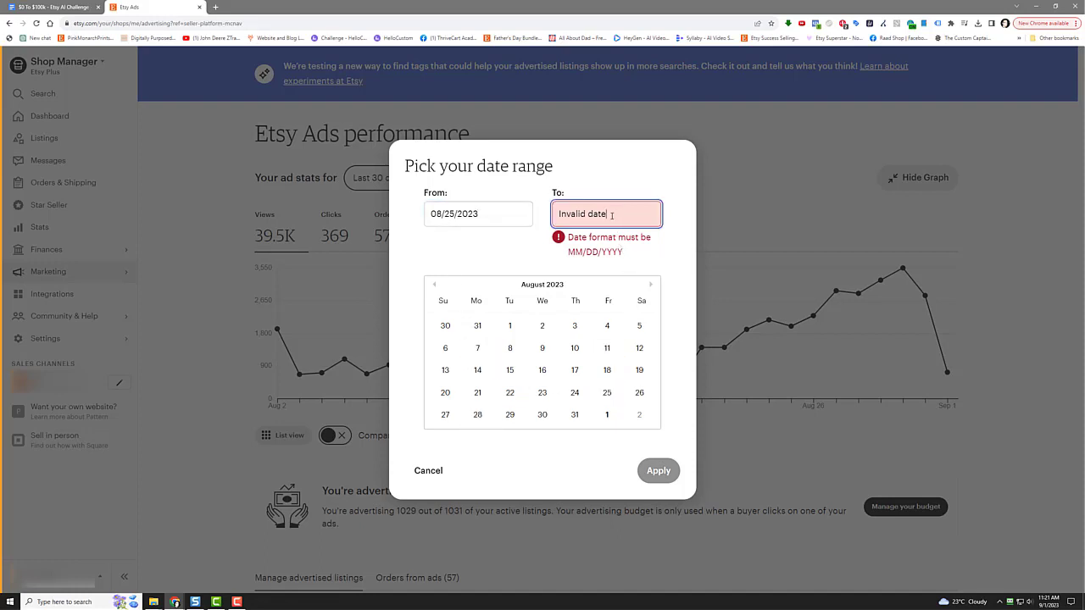
key("Backspace")
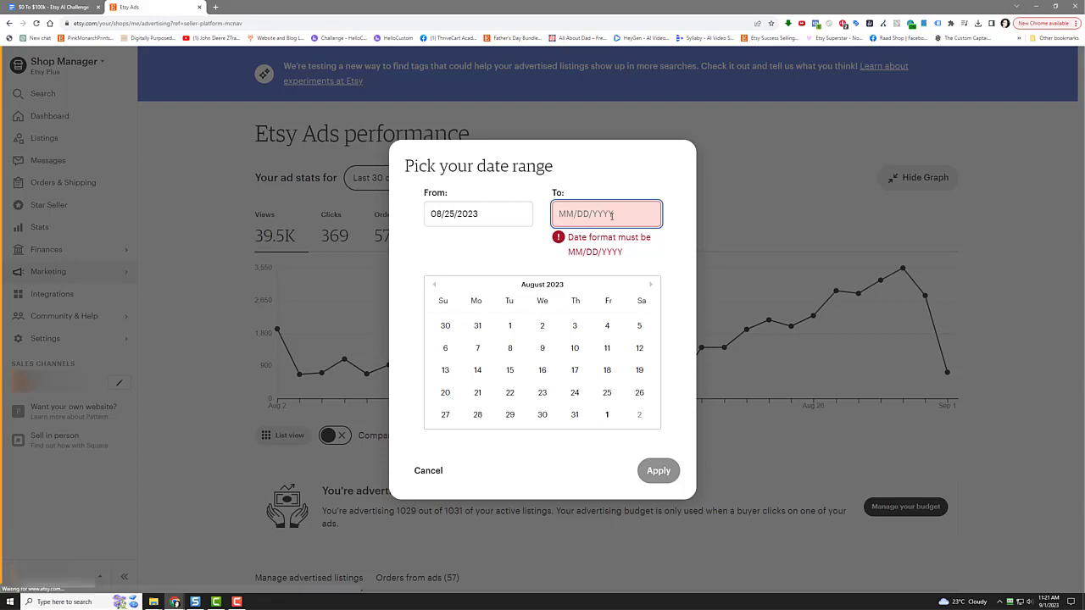
left_click(428, 471)
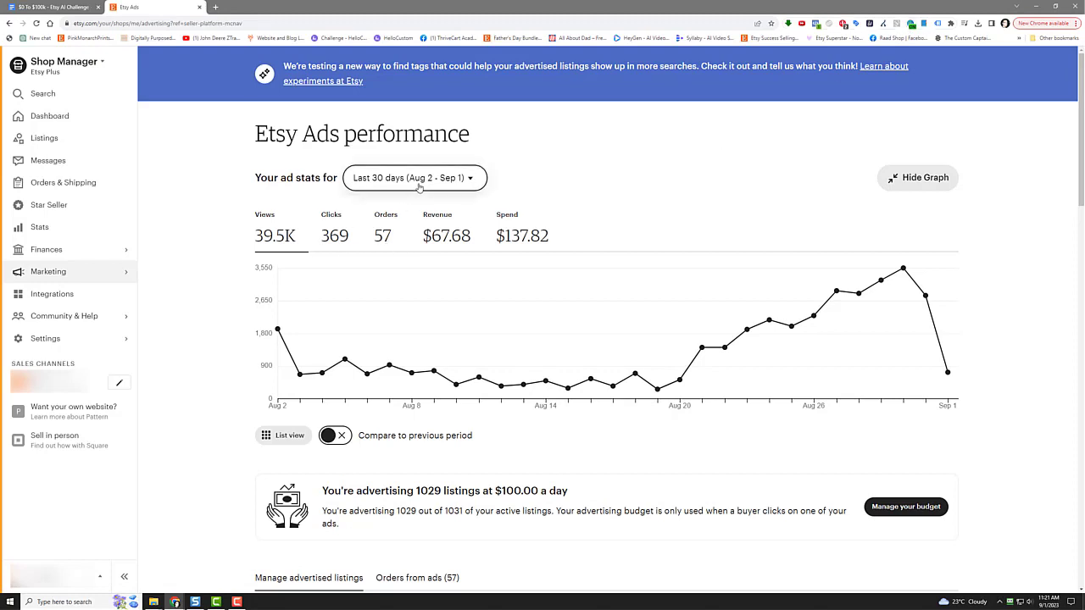
Step: Enter the custom ad stats range 08/25/2023 to 08/31/2023 in the date picker
left_click(414, 178)
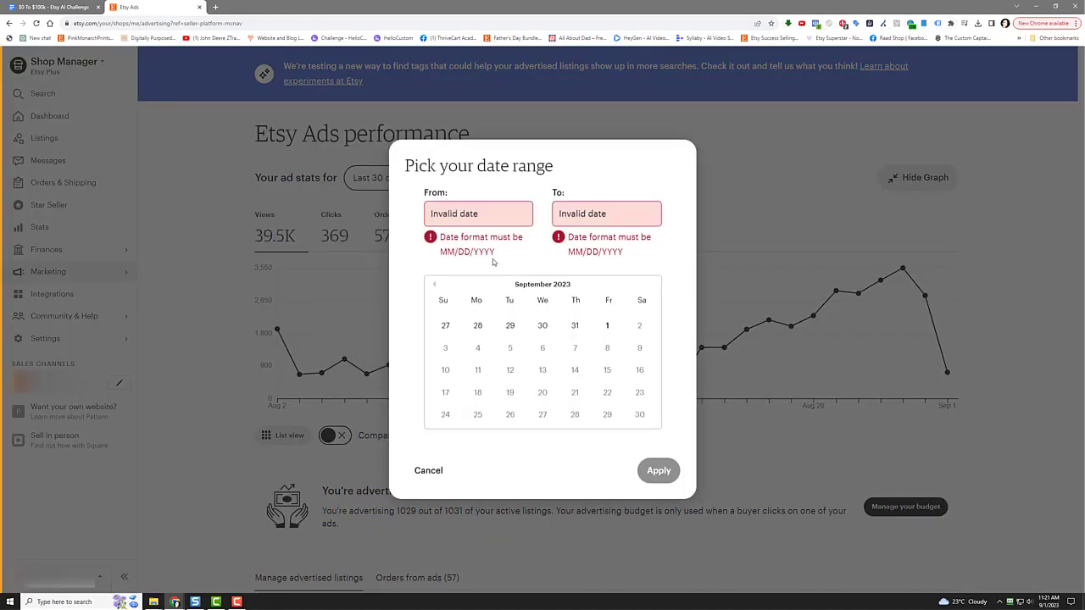
left_click(428, 470)
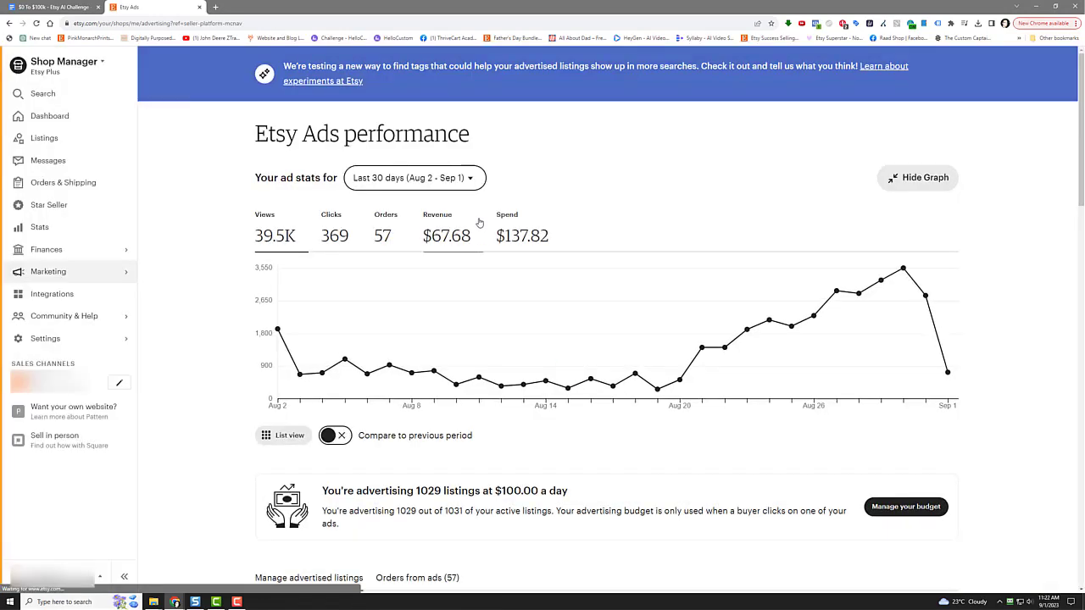
left_click(415, 178)
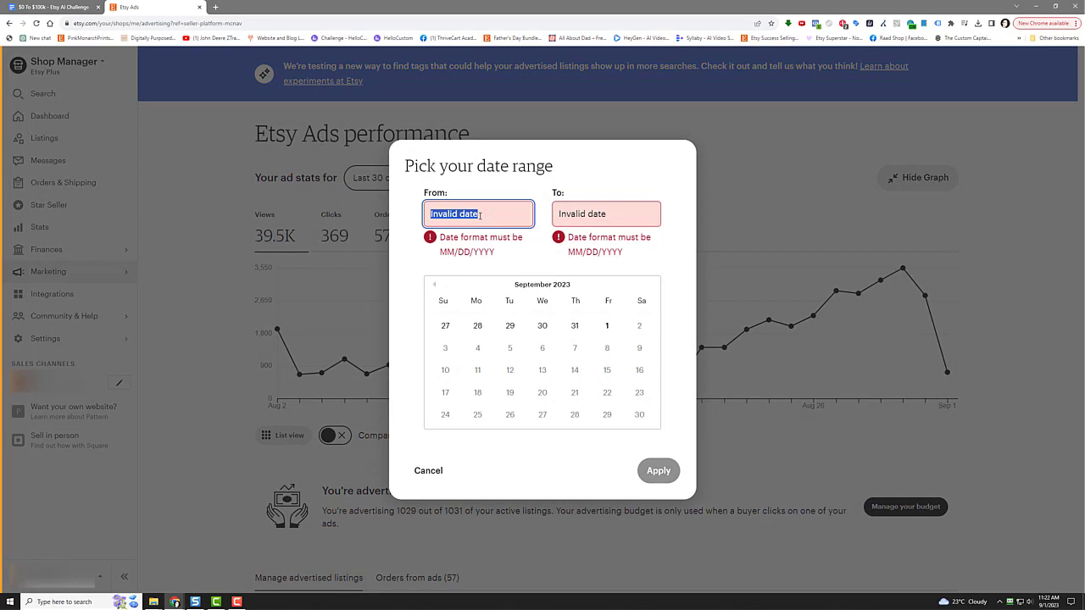
type("08/25/2023")
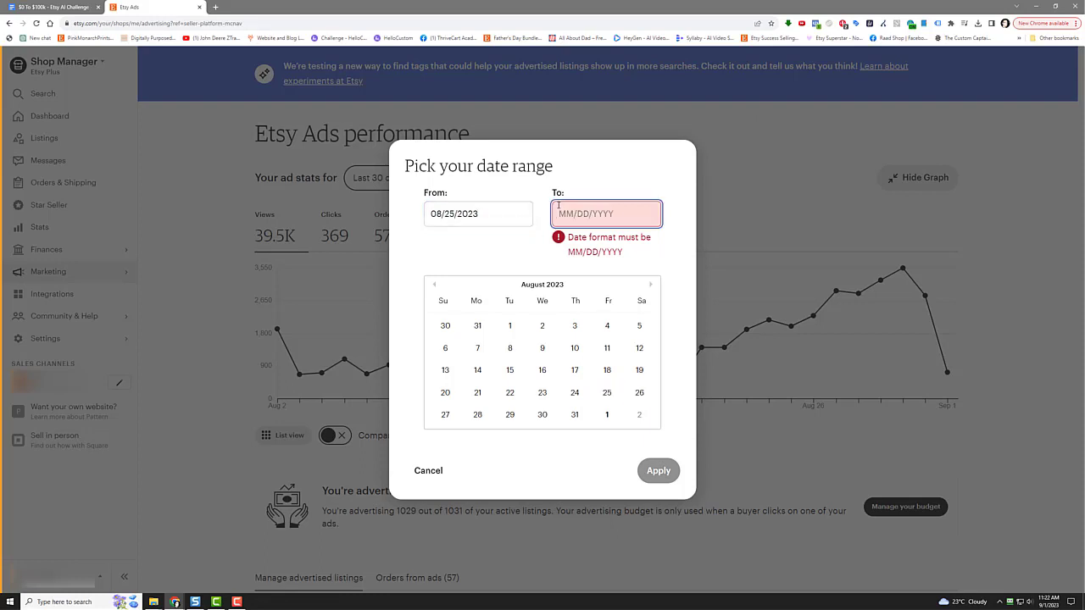
type("08/3")
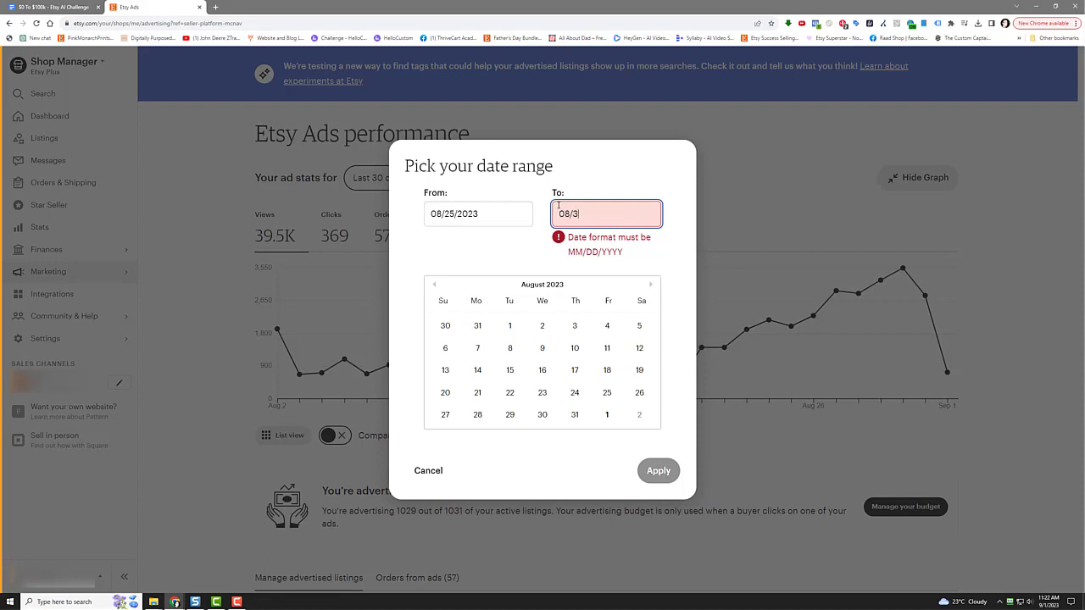
left_click(573, 398)
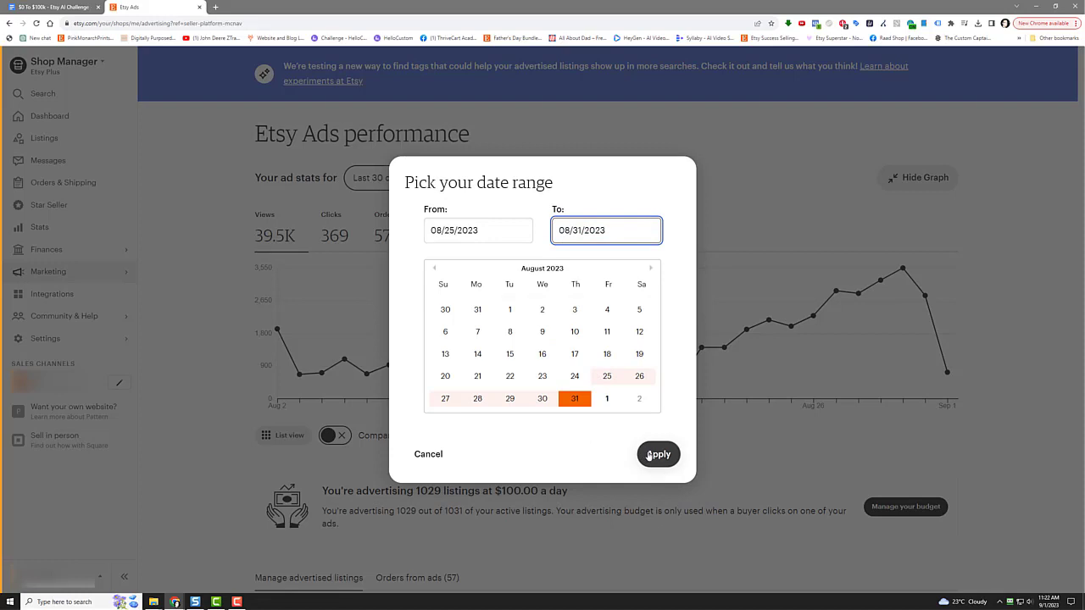
Step: Apply the Aug 25–31 range to ad stats: 19.7K views, 42 orders, $93.02 spend
left_click(657, 453)
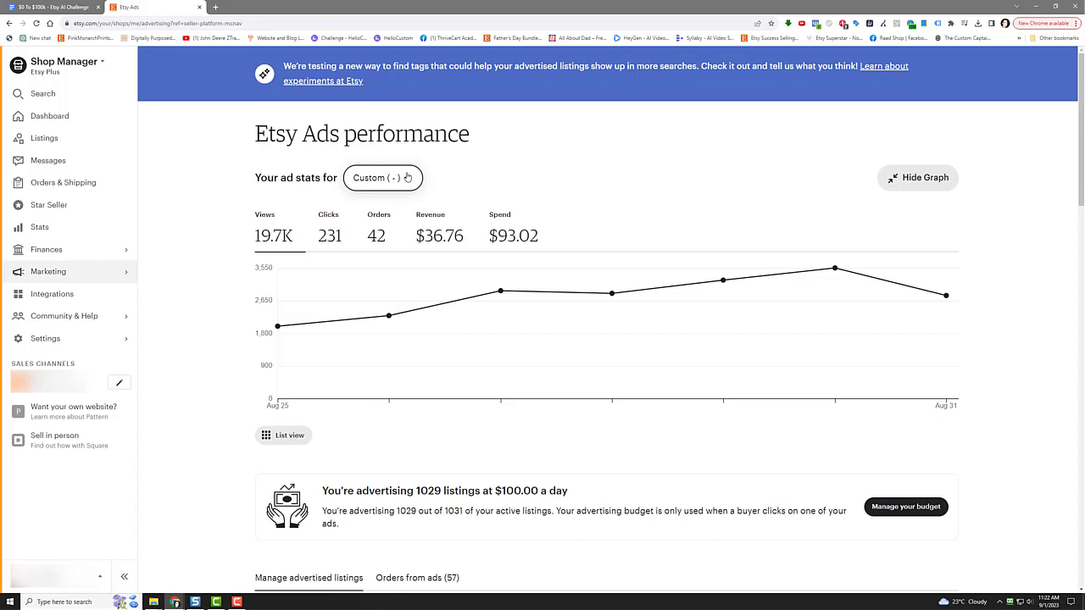
left_click(382, 177)
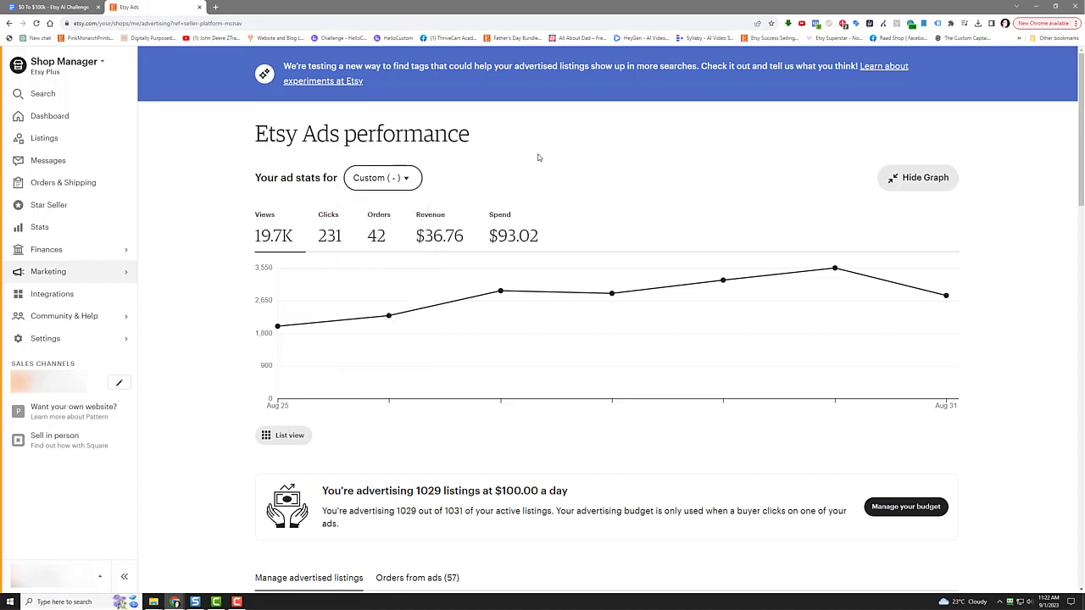
mouse_move(534, 246)
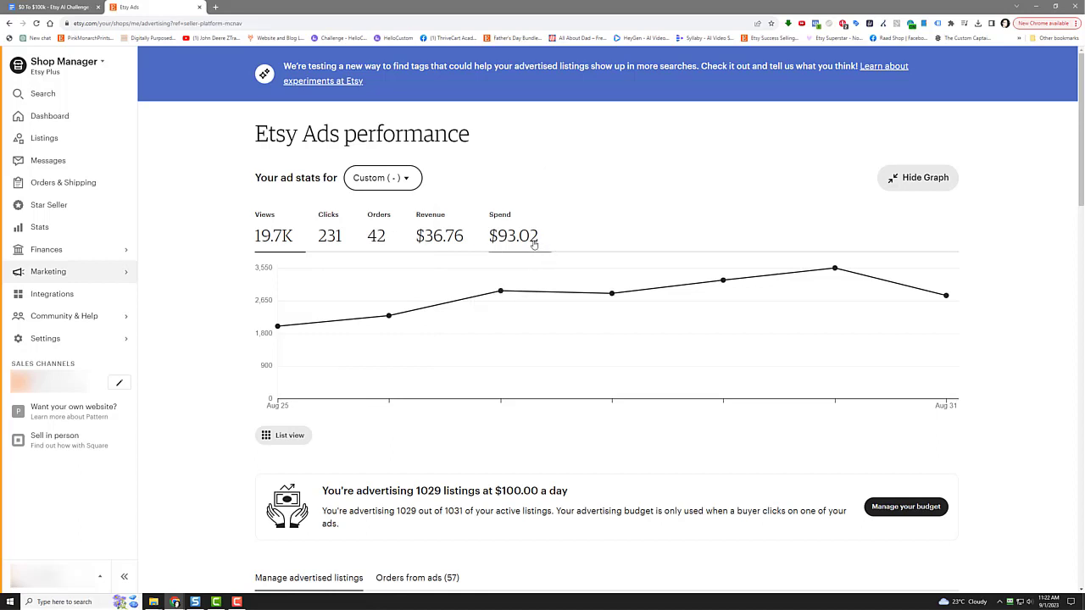
mouse_move(446, 259)
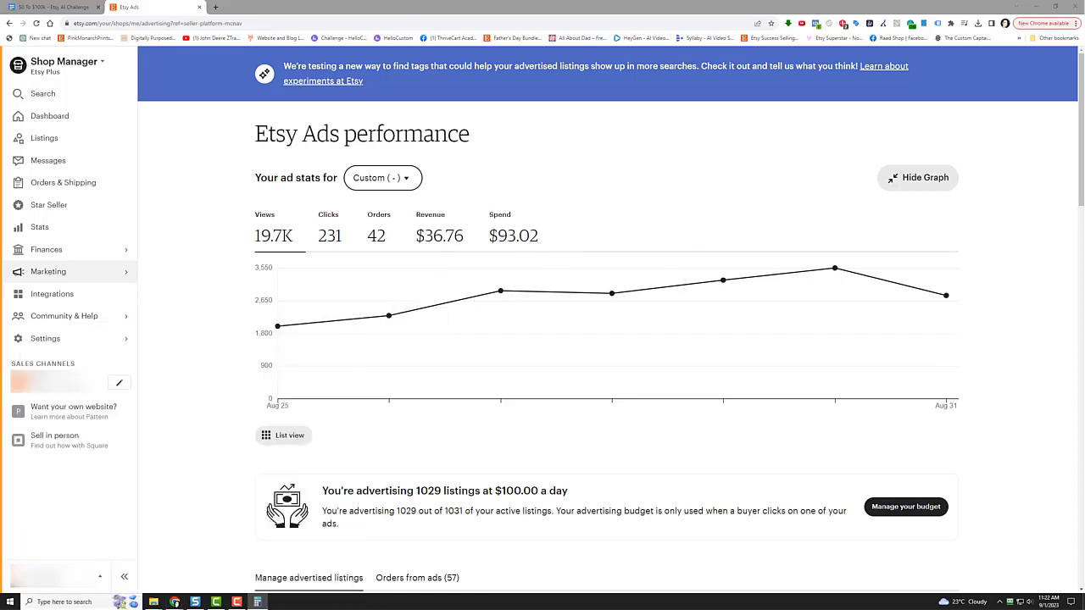
Step: Calculate average daily ad spend in Calculator: 93.02 ÷ 7 ≈ 13.29
left_click(237, 602)
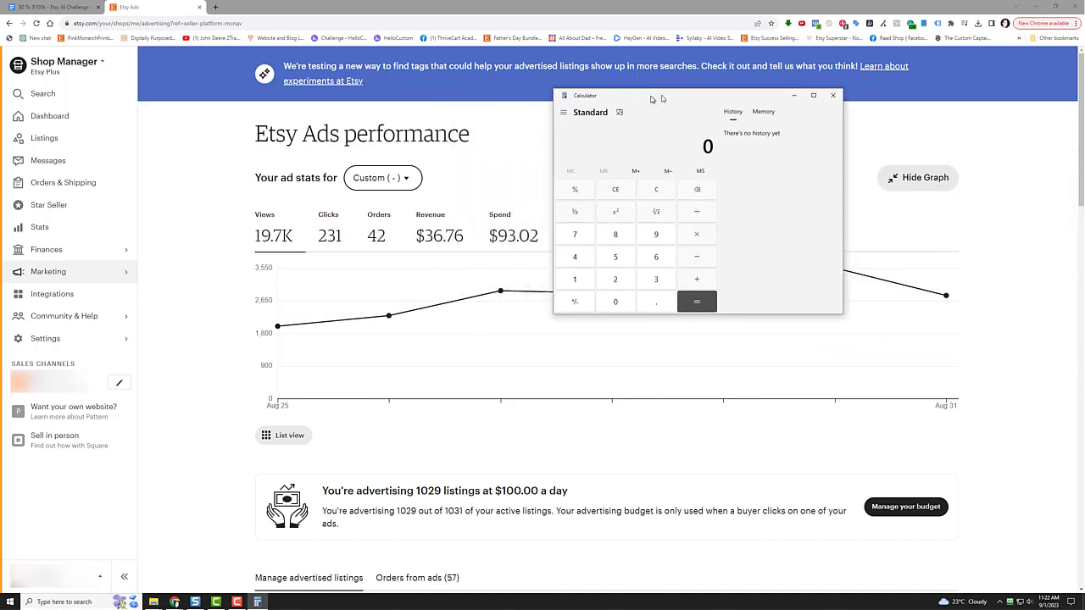
left_click_drag(653, 95, 666, 95)
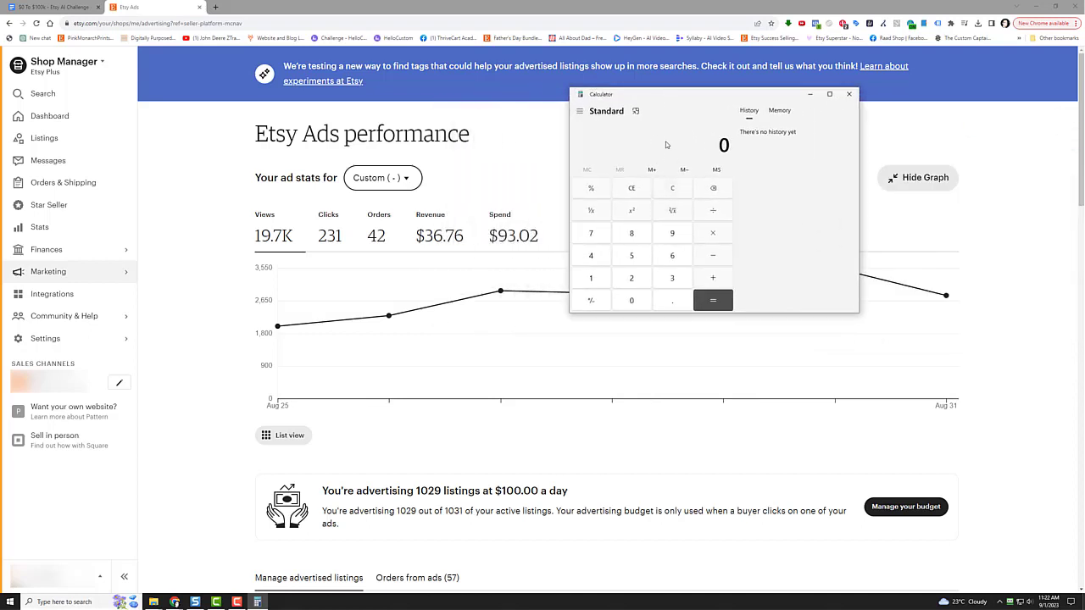
left_click(591, 232)
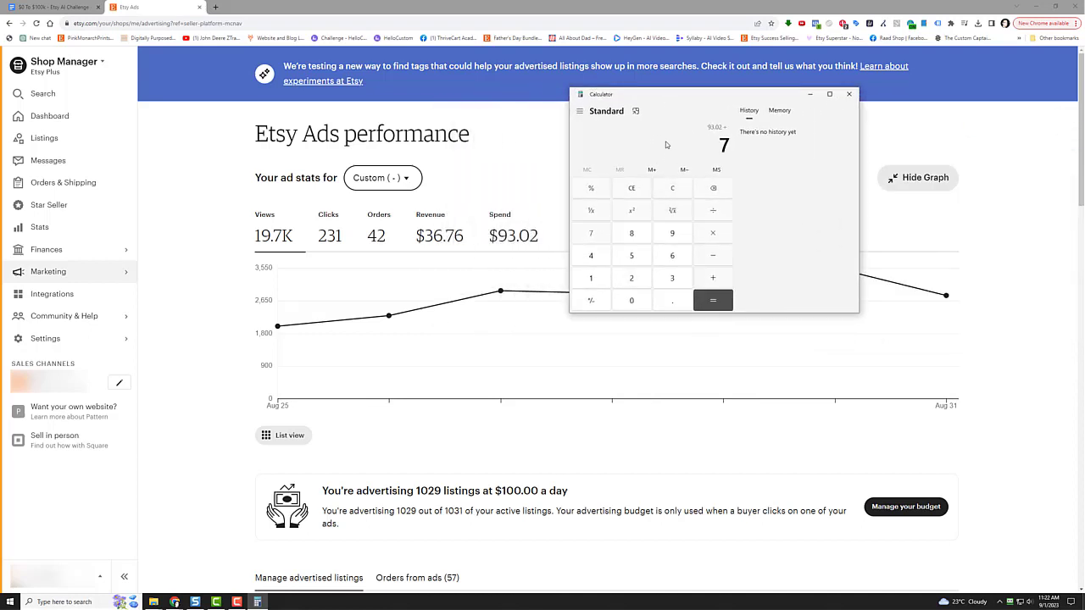
left_click(713, 299)
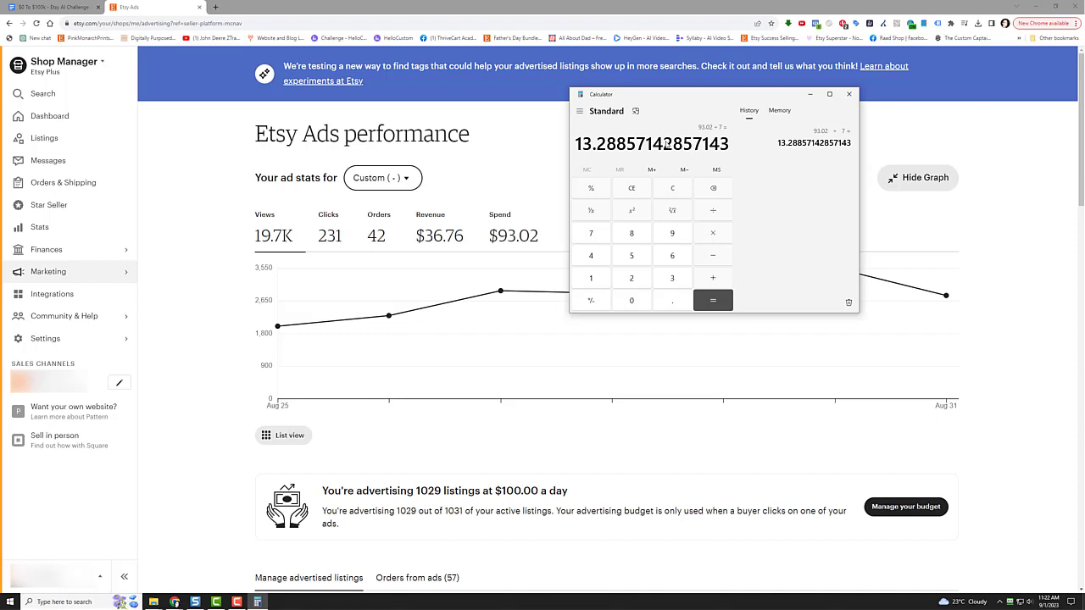
mouse_move(893, 55)
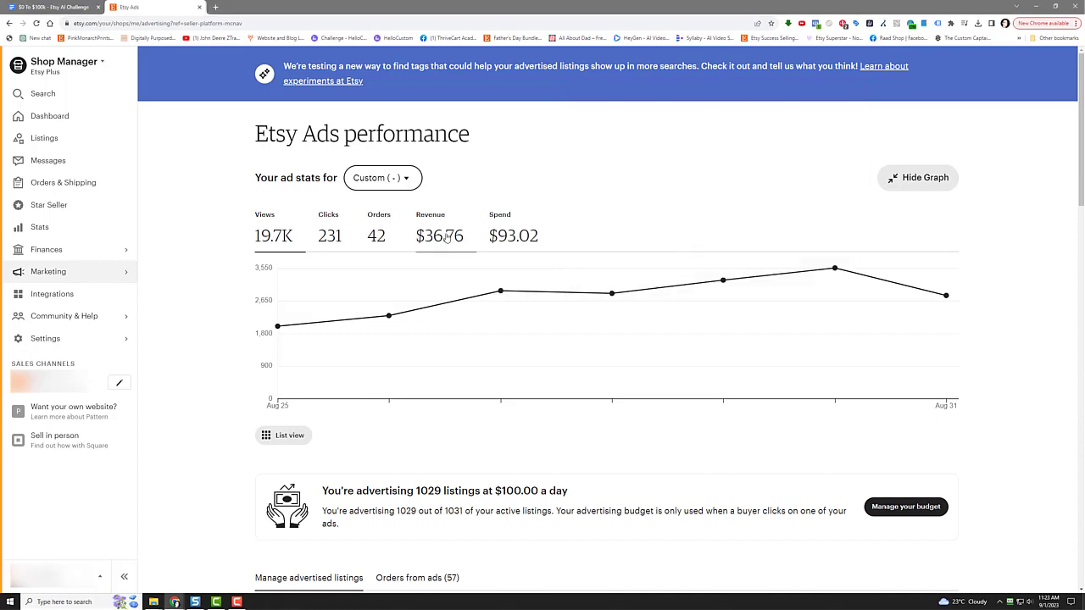
mouse_move(410, 553)
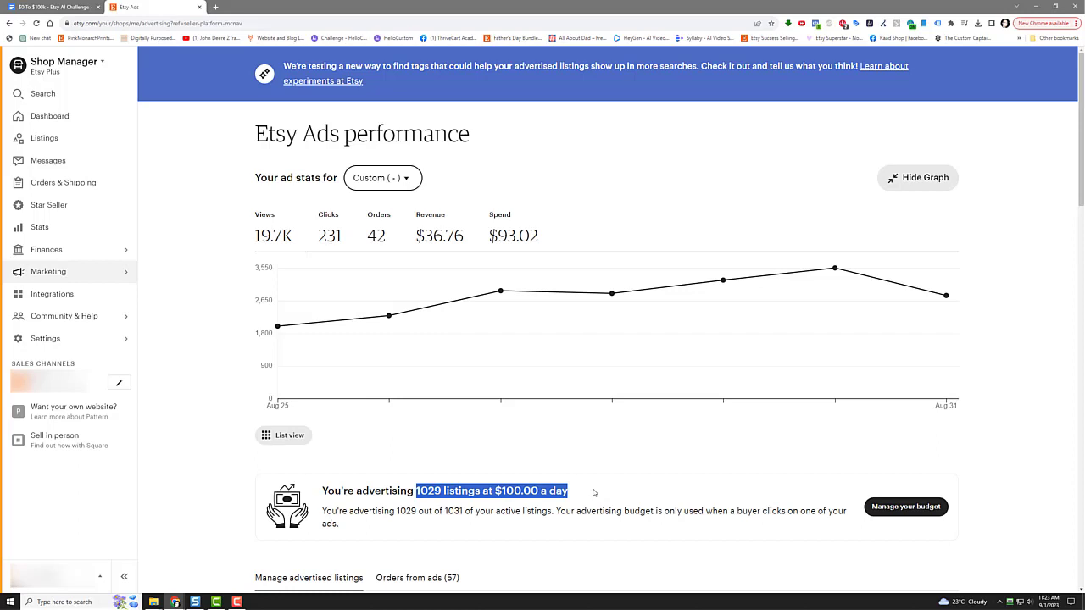
mouse_move(73, 116)
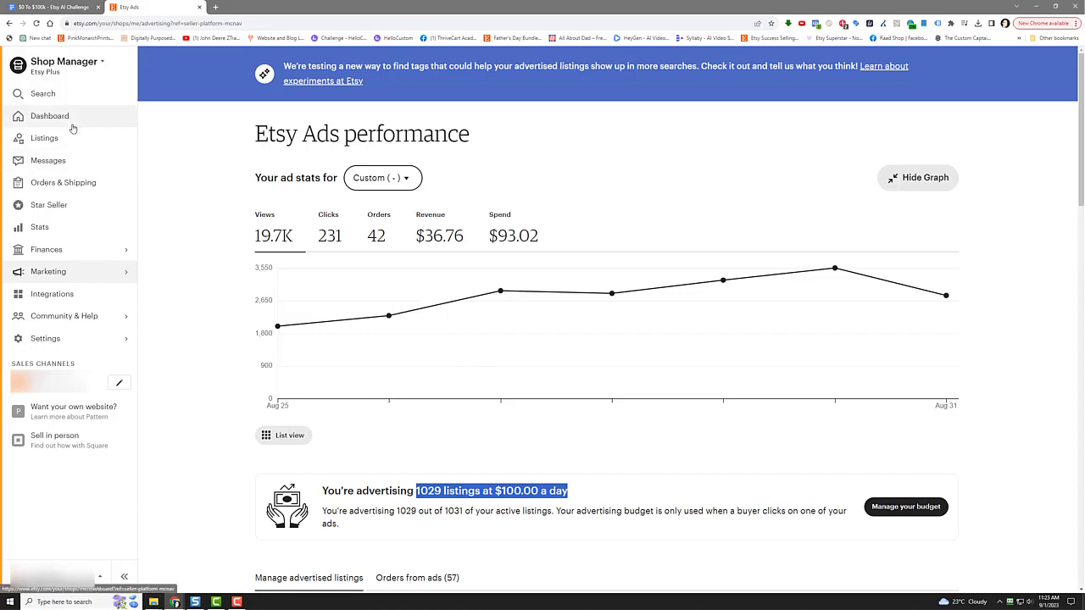
mouse_move(76, 139)
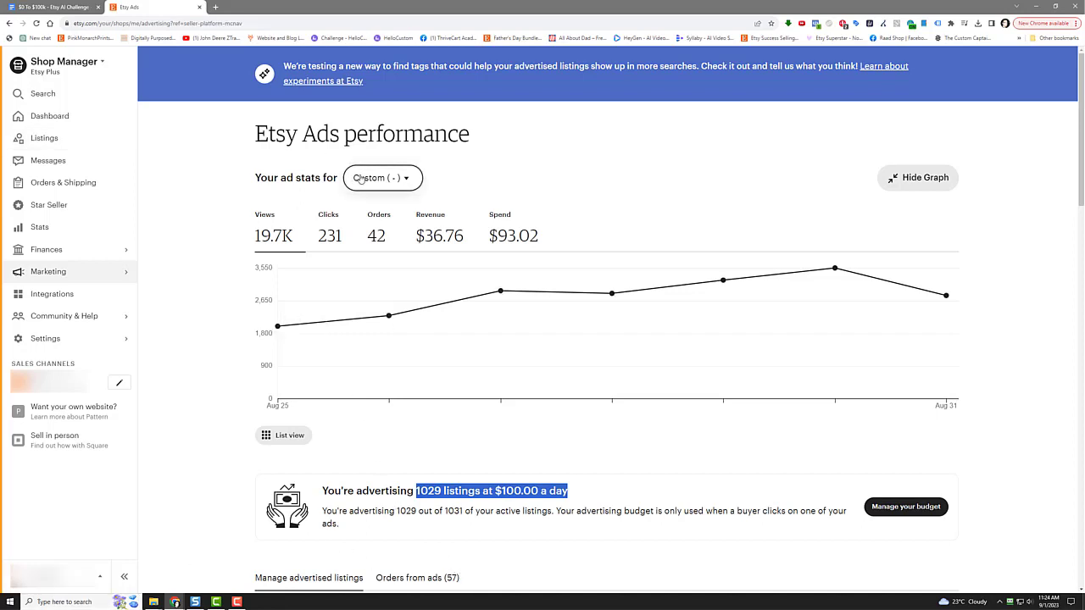
Step: Switch the ad stats range to 'This year': 71.6K views, 70 orders, $249.01 spend
left_click(382, 177)
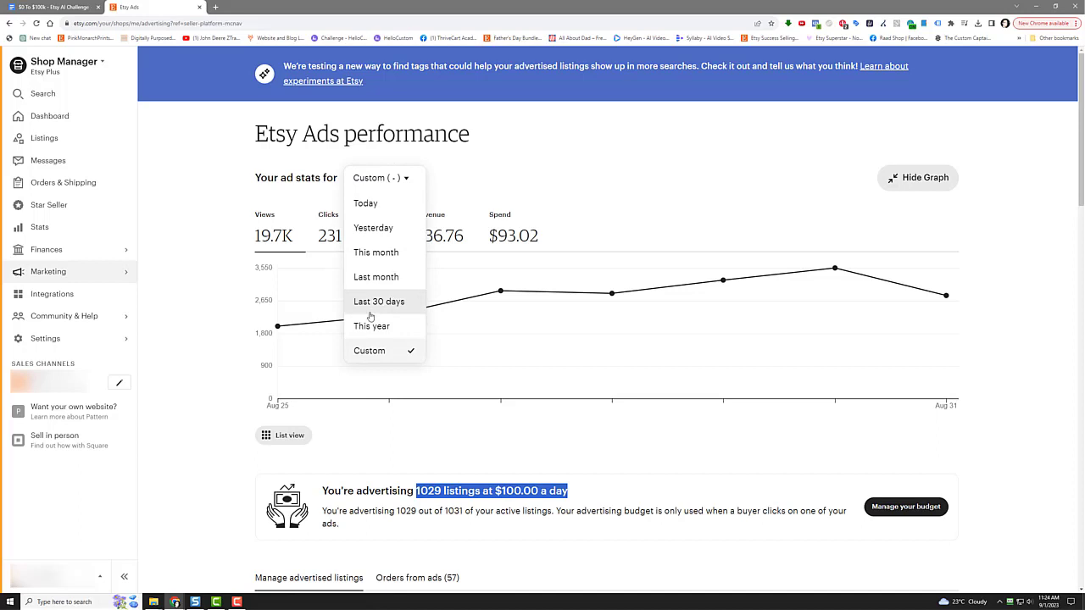
left_click(371, 326)
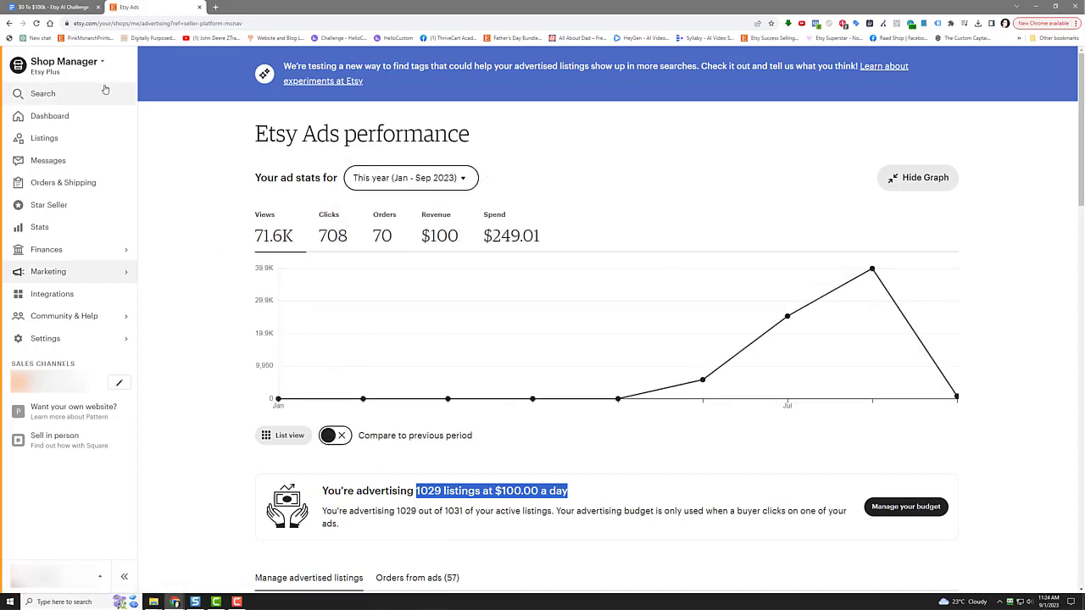
mouse_move(76, 234)
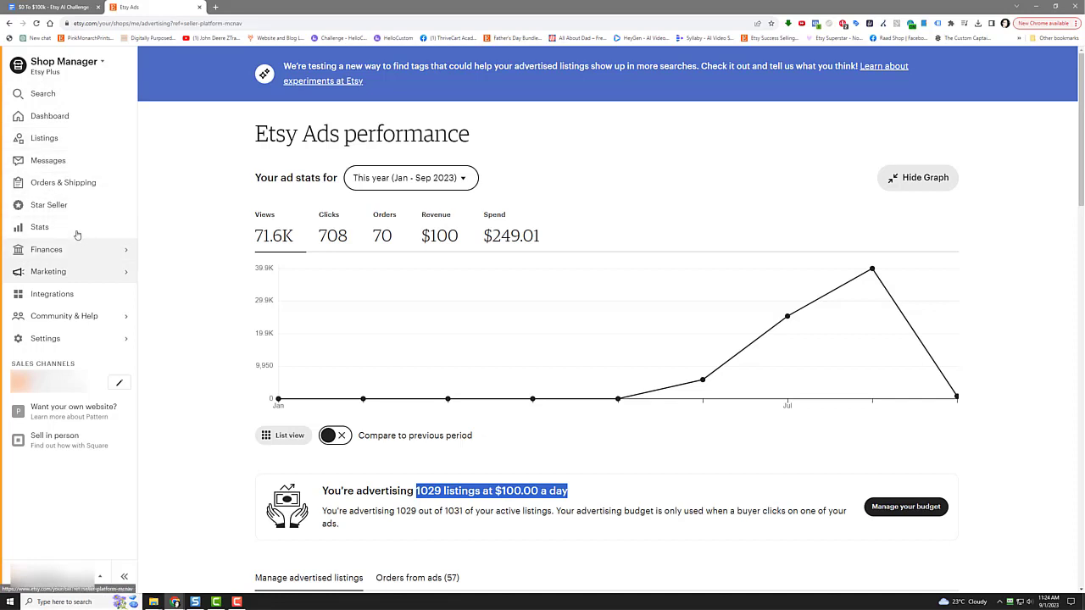
Step: Show 'All time' shop stats: 2,517 visits, 102 orders, $161.73 revenue
left_click(39, 227)
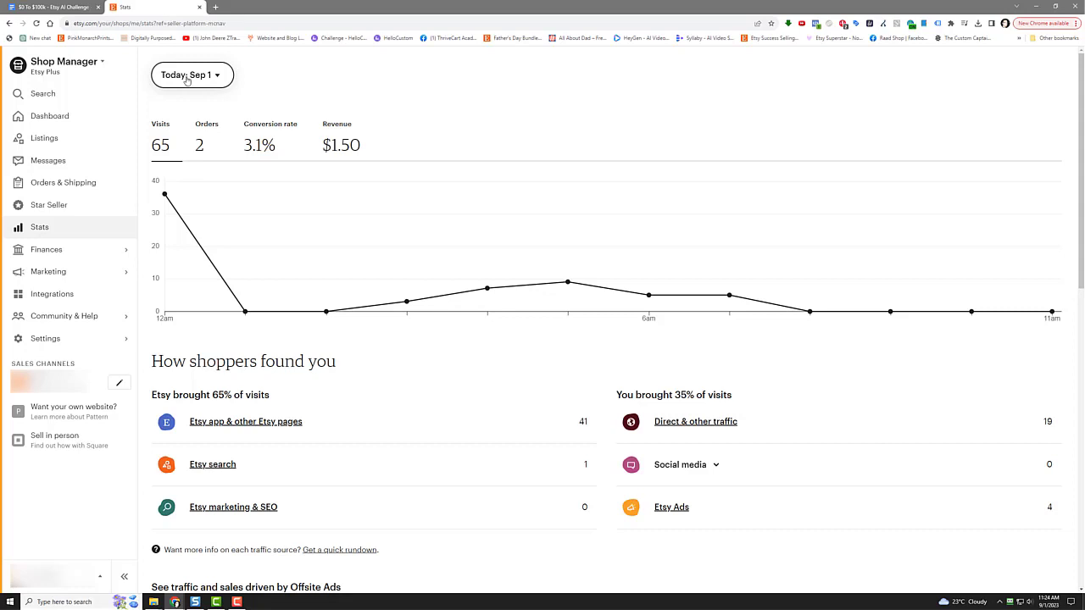
left_click(191, 75)
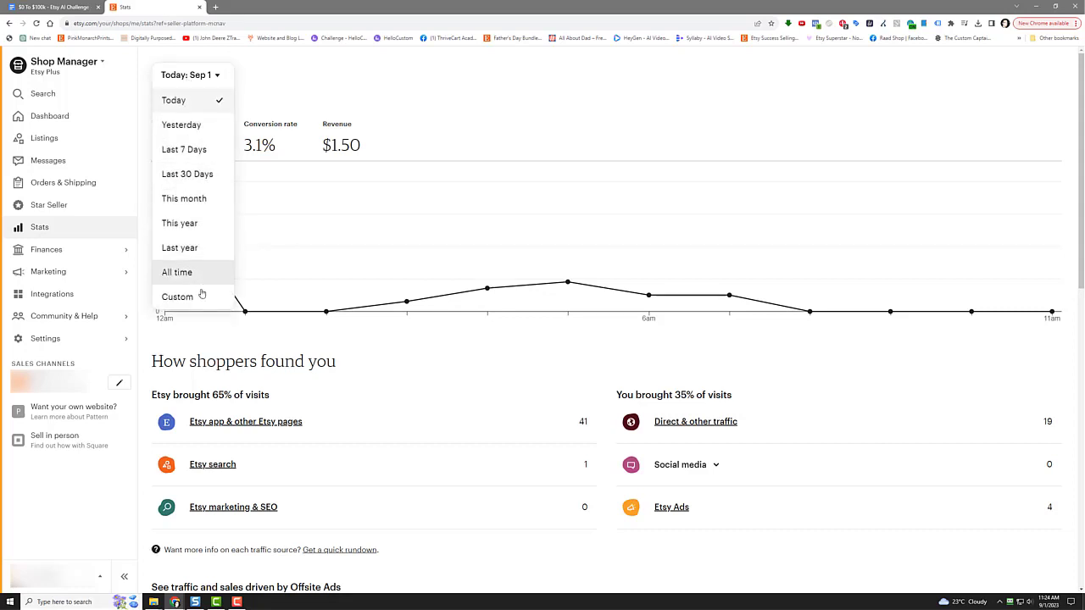
left_click(177, 272)
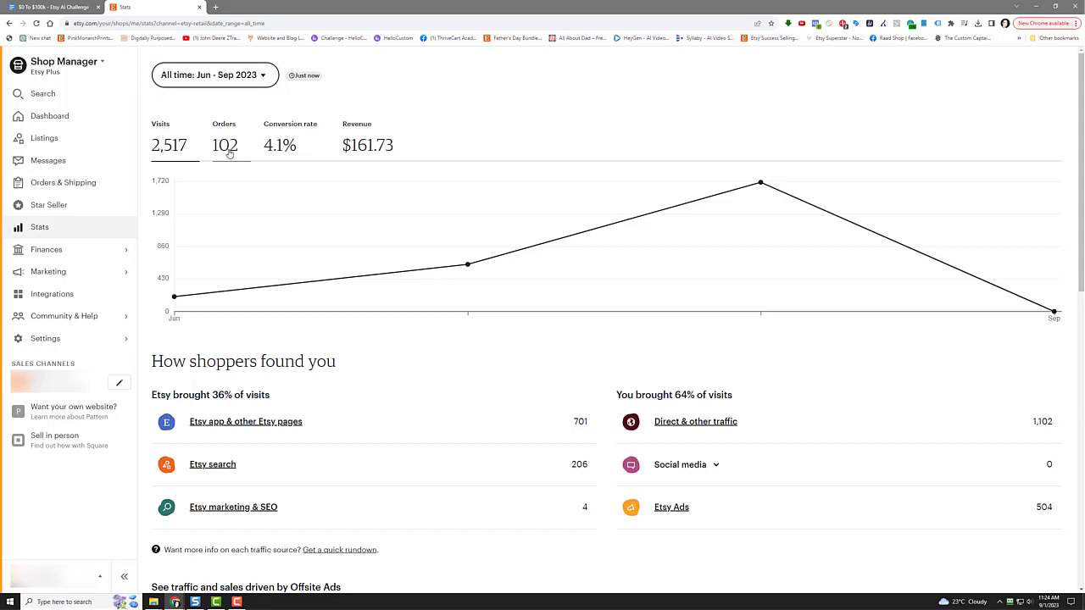
mouse_move(284, 153)
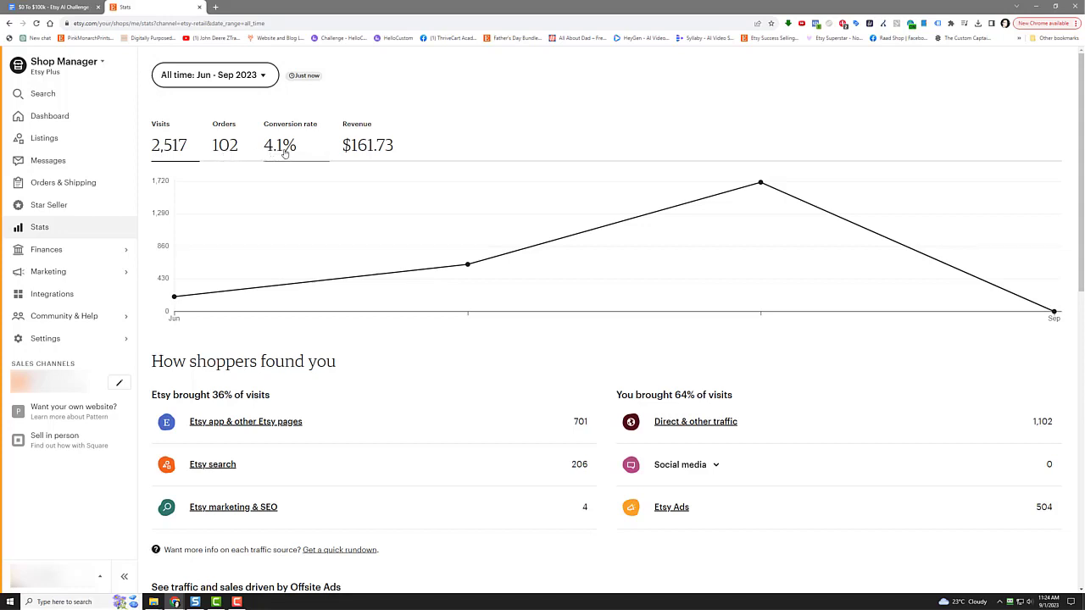
mouse_move(355, 154)
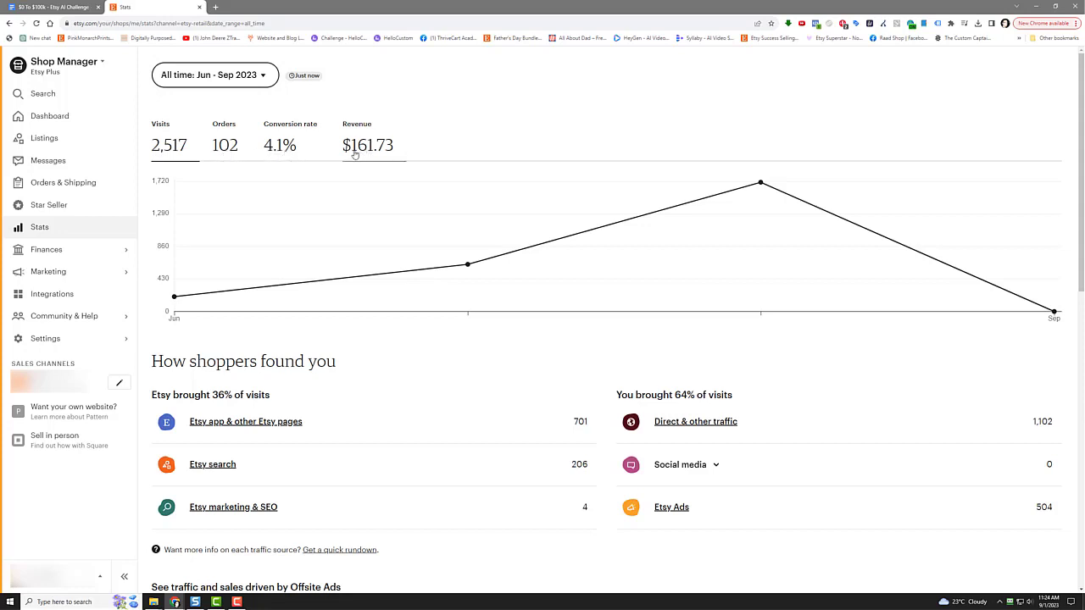
mouse_move(428, 114)
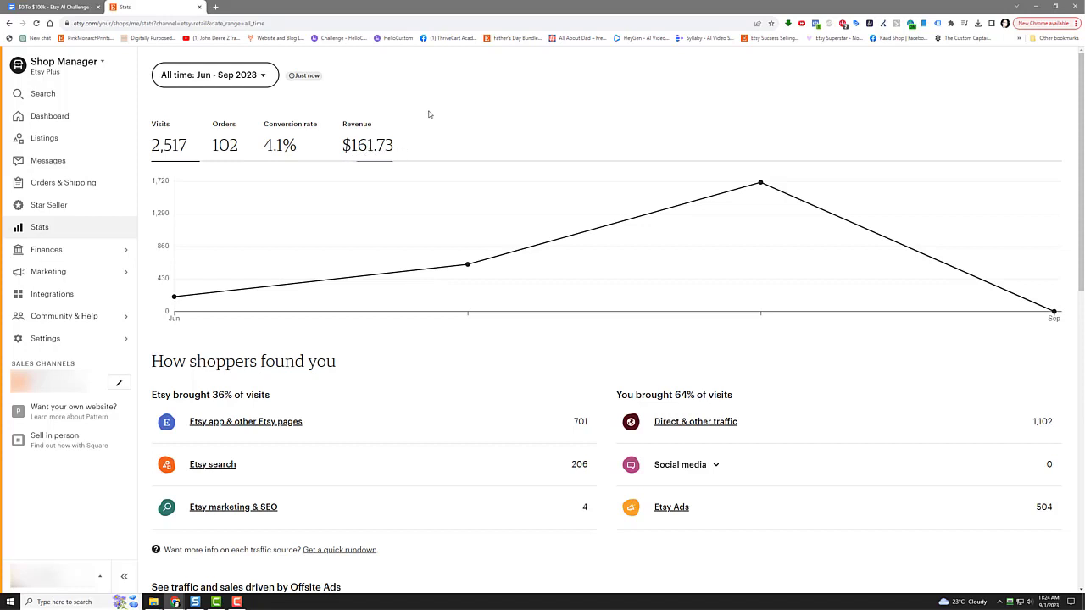
mouse_move(125, 593)
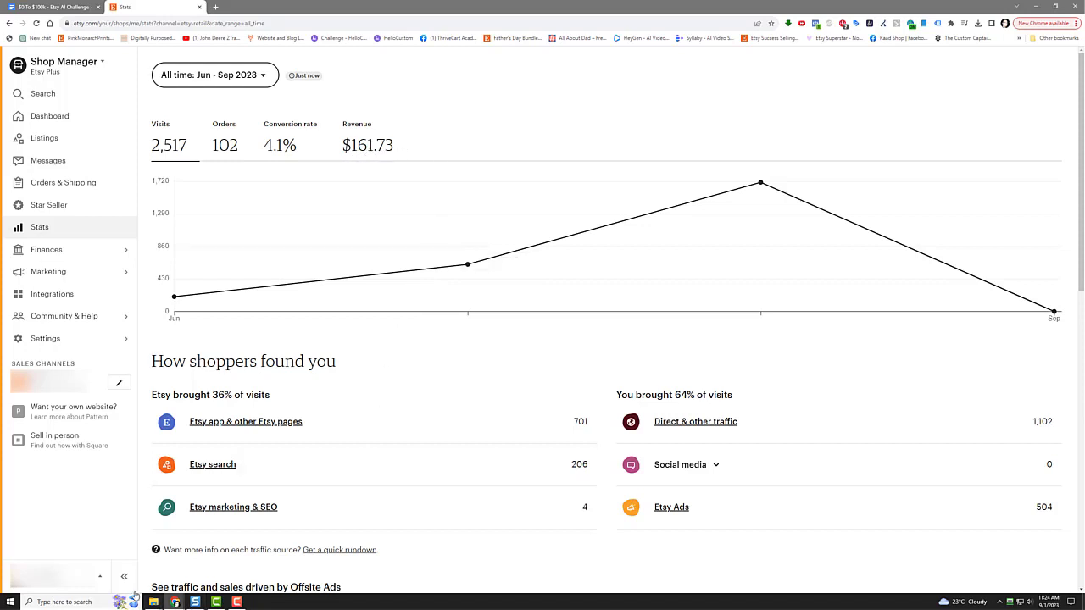
Step: Launch Calculator from Start search and compute 500 × 0.23 × 30 = 3,450
left_click(9, 602)
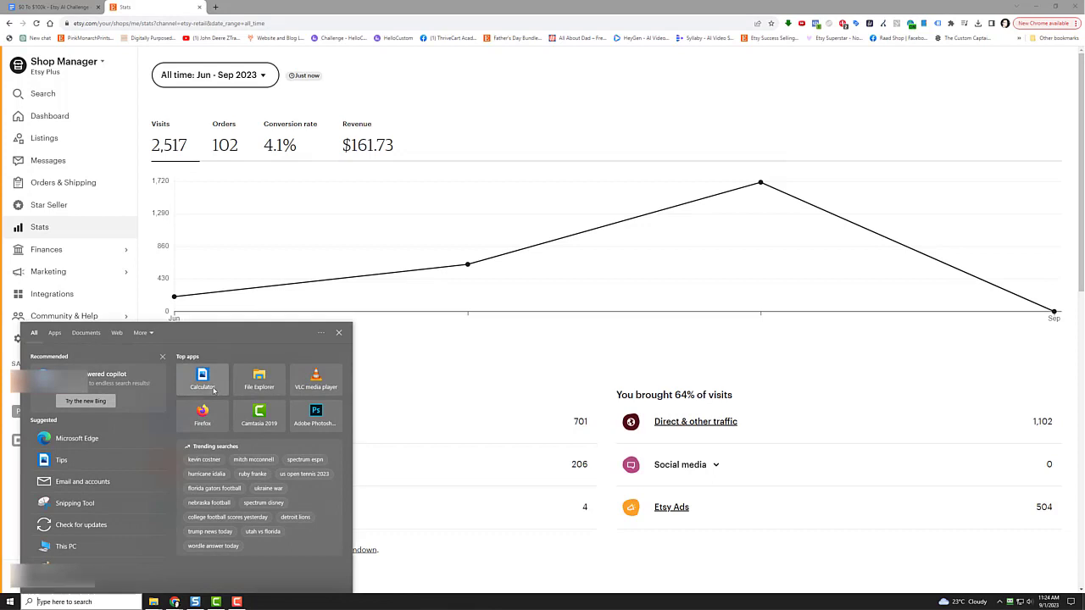
left_click(202, 379)
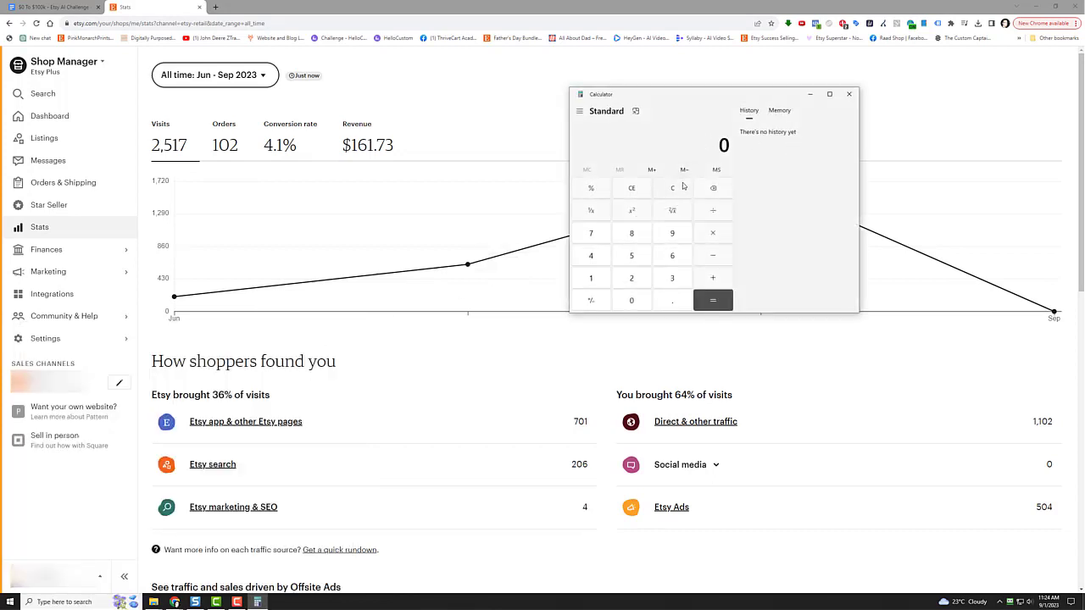
mouse_move(653, 146)
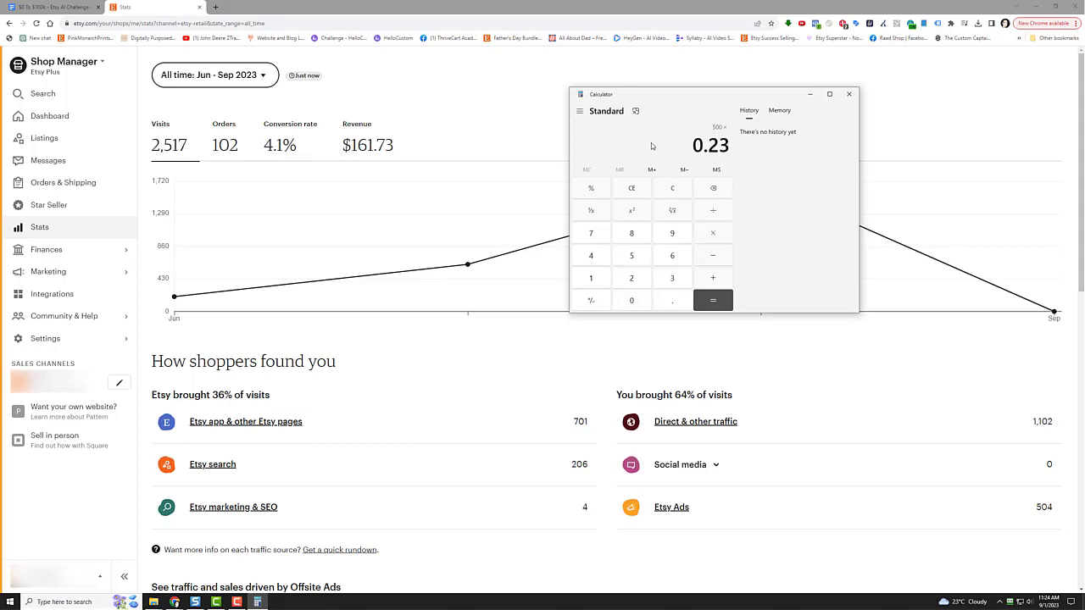
left_click(713, 300)
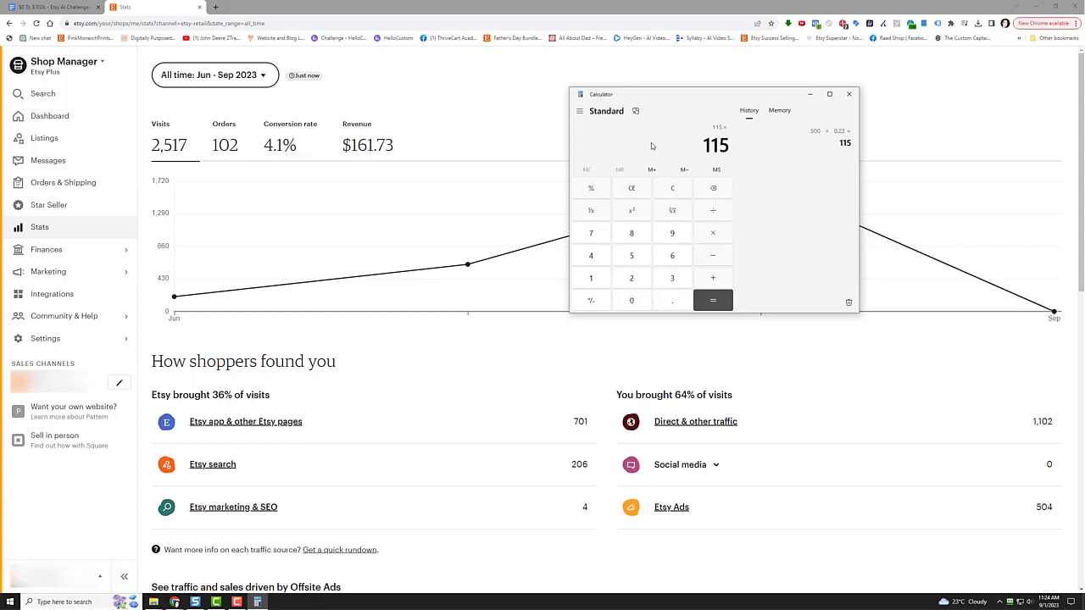
left_click(712, 300)
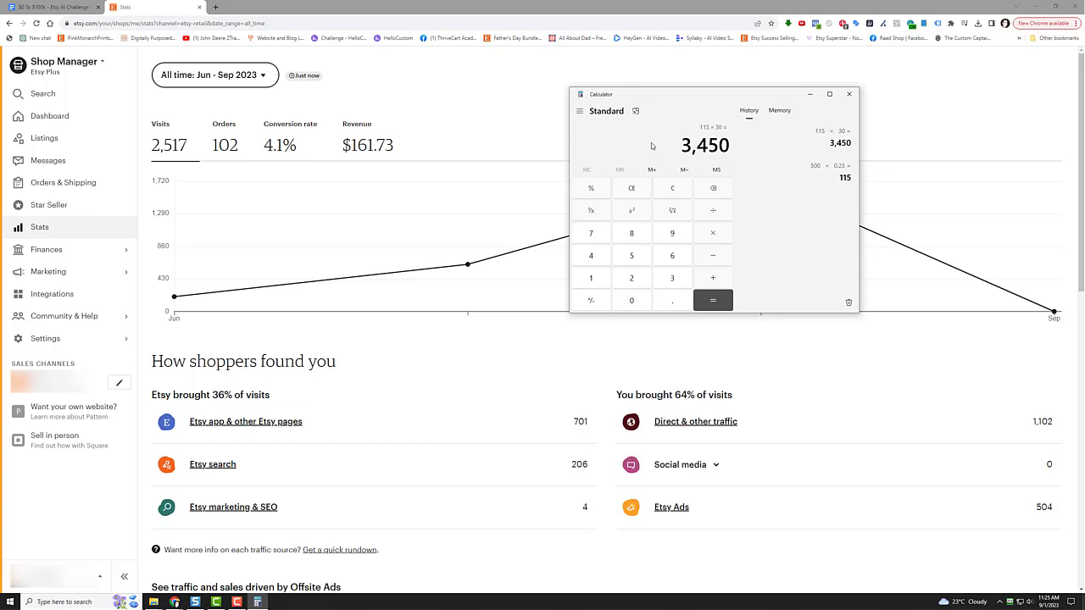
mouse_move(660, 187)
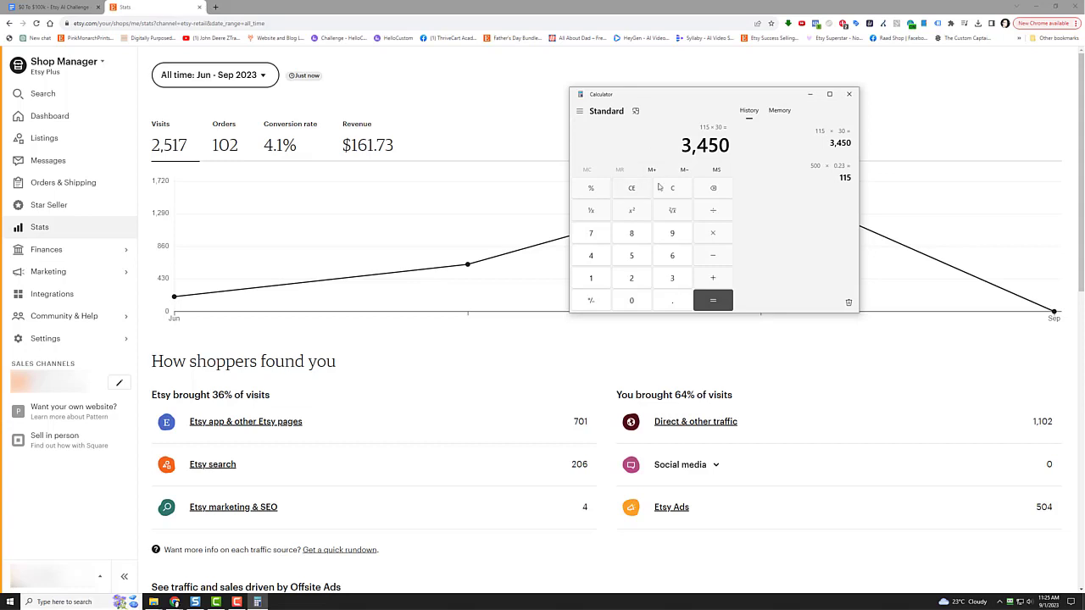
Step: Clear the calculator and compute 500 × 0.75 × 30 × 12 = 135,000
left_click(632, 256)
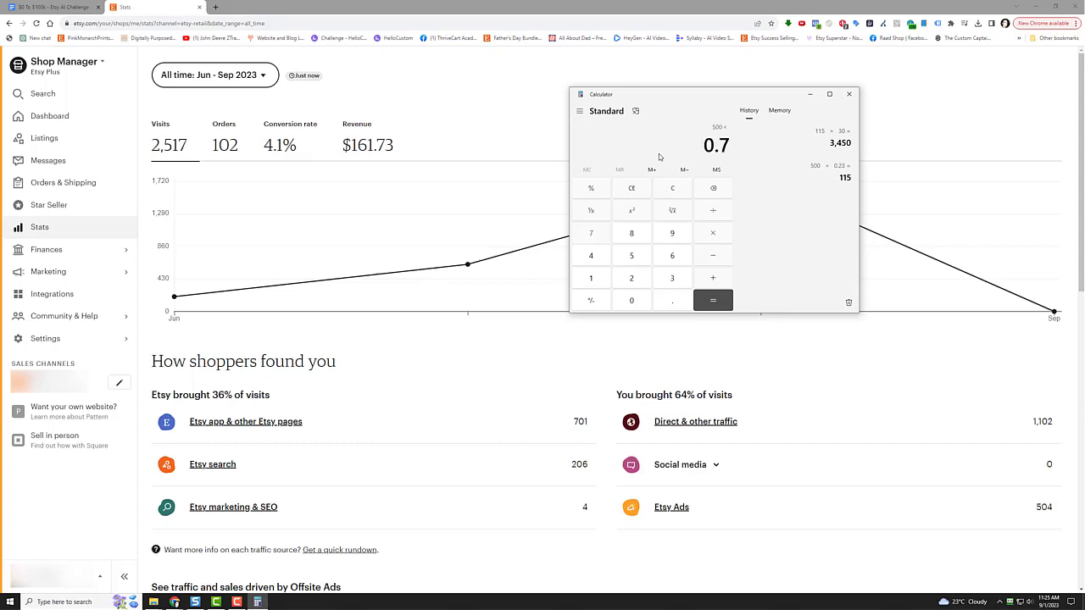
left_click(713, 300)
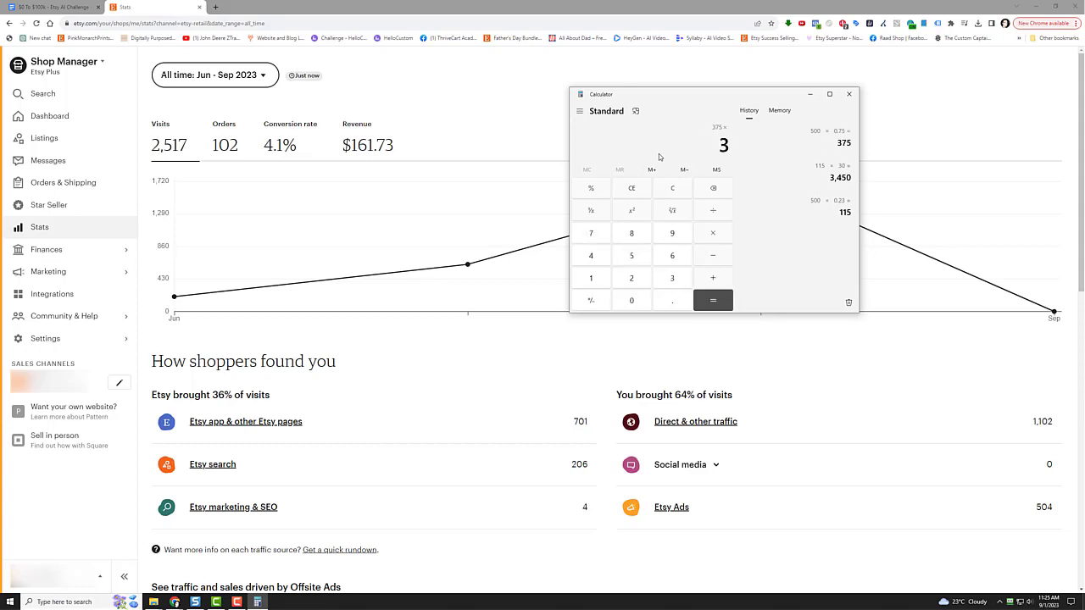
left_click(713, 300)
type("12")
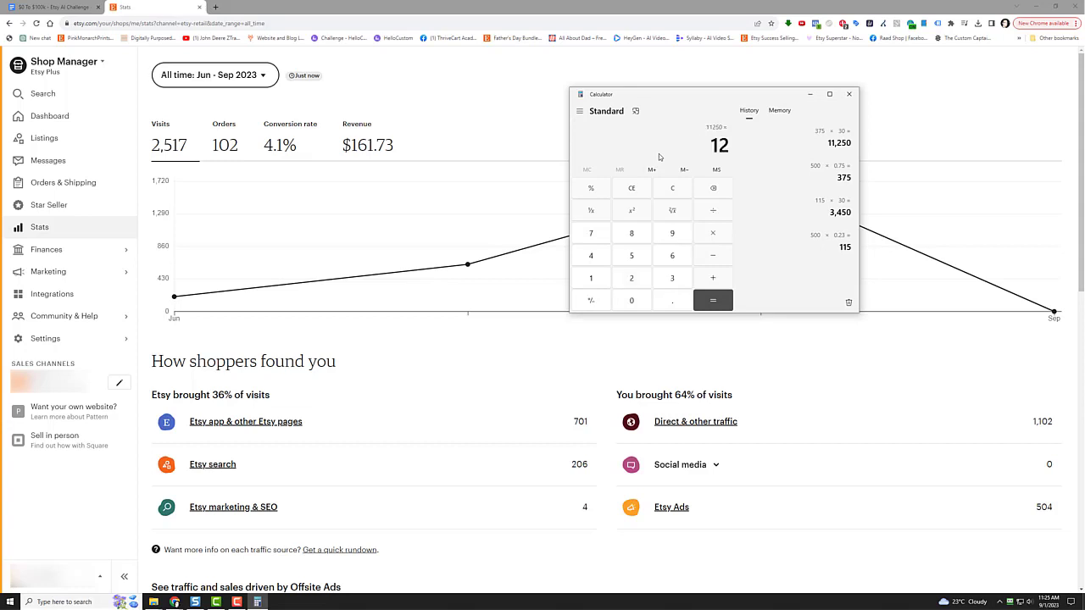
left_click(713, 300)
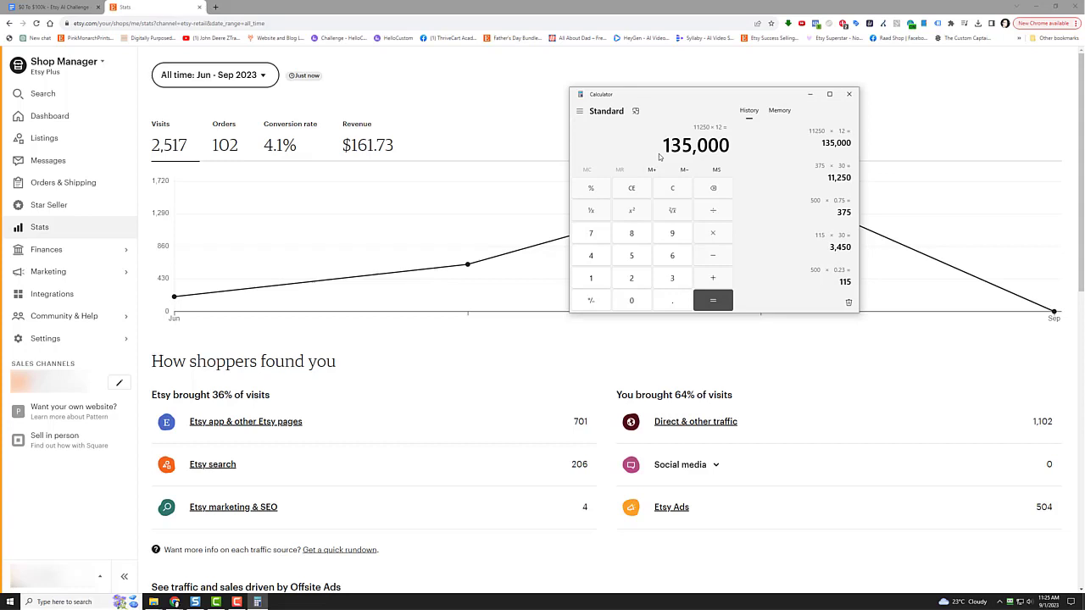
mouse_move(848, 94)
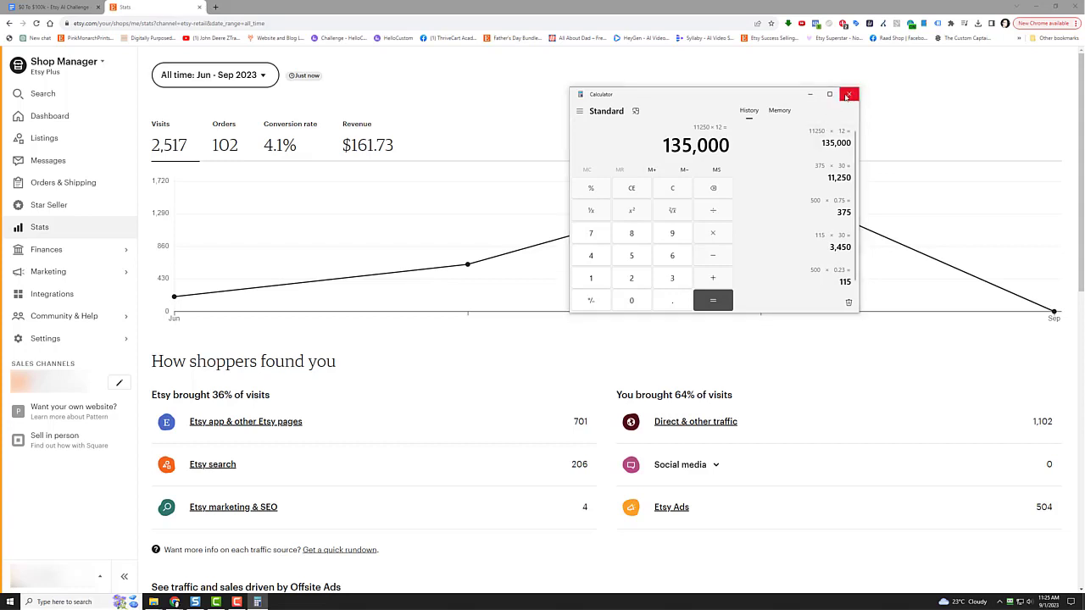
Step: Close the Calculator window, leaving the all-time shop stats on screen
left_click(848, 94)
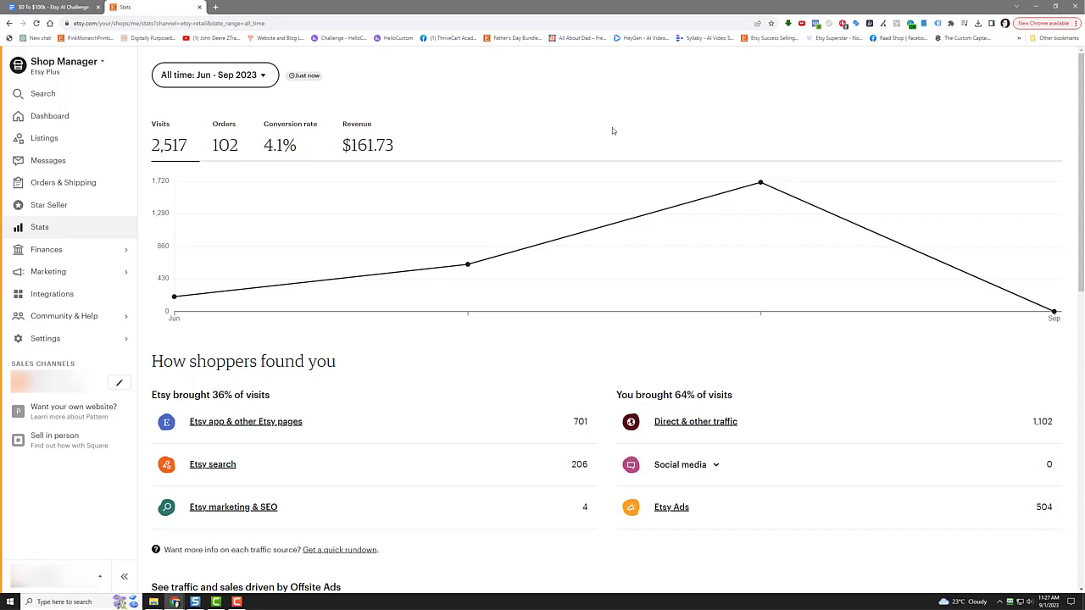
mouse_move(655, 128)
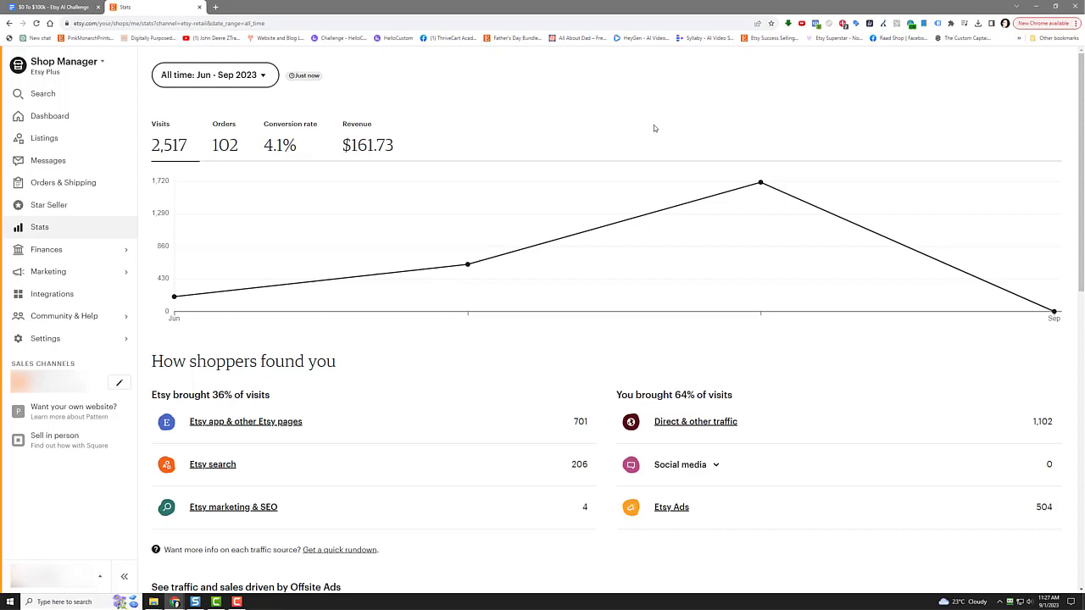
mouse_move(945, 121)
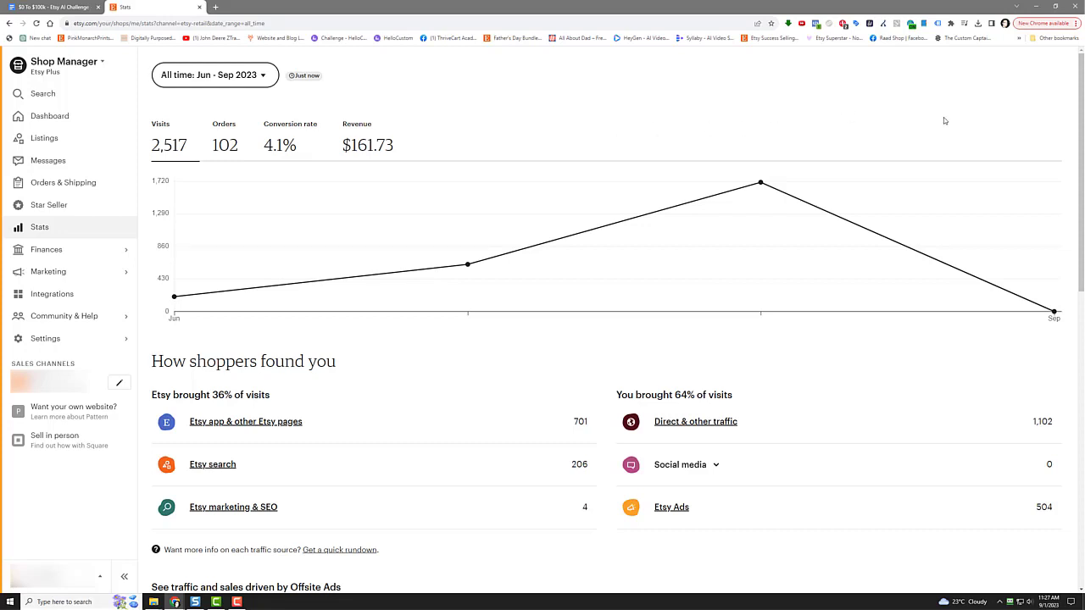